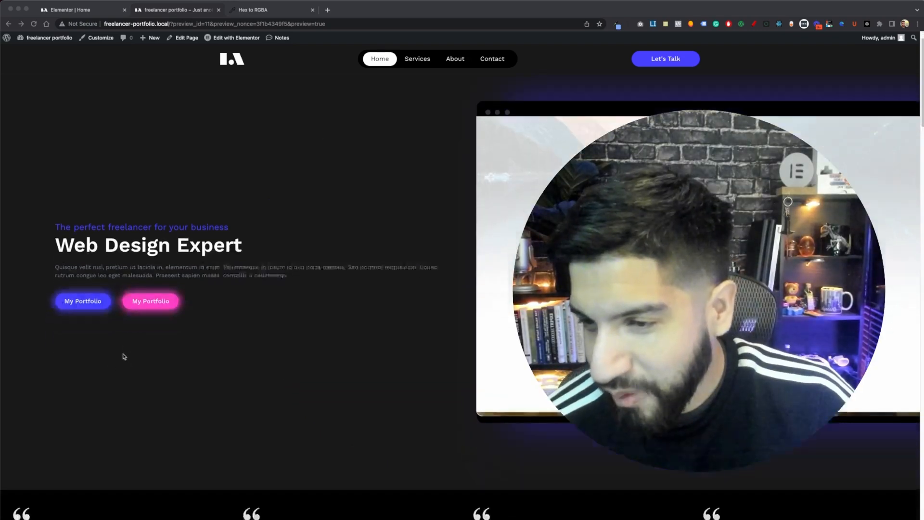
- Scroll through the glowing-button preview, then close it to return to editing the Home page
{"action": "scroll", "scroll_direction": "down", "scroll_amount": 3}
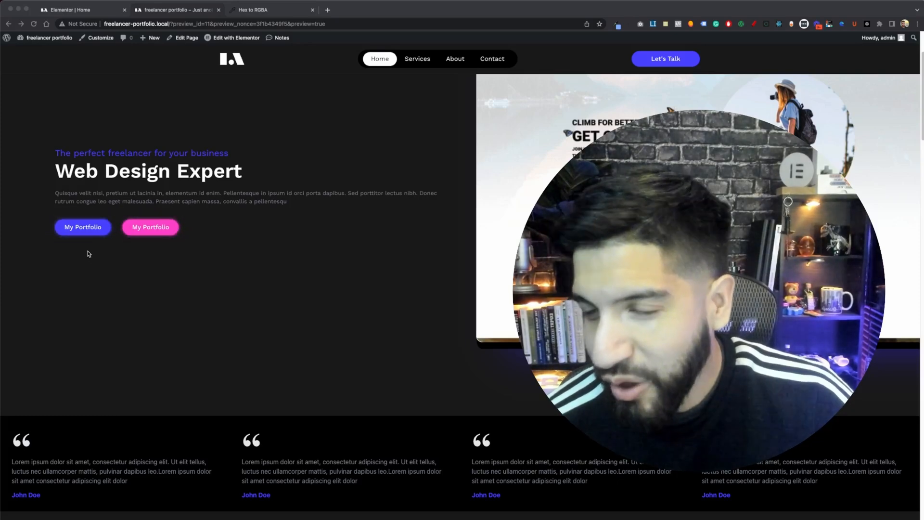
{"action": "scroll", "scroll_direction": "down", "scroll_amount": 3}
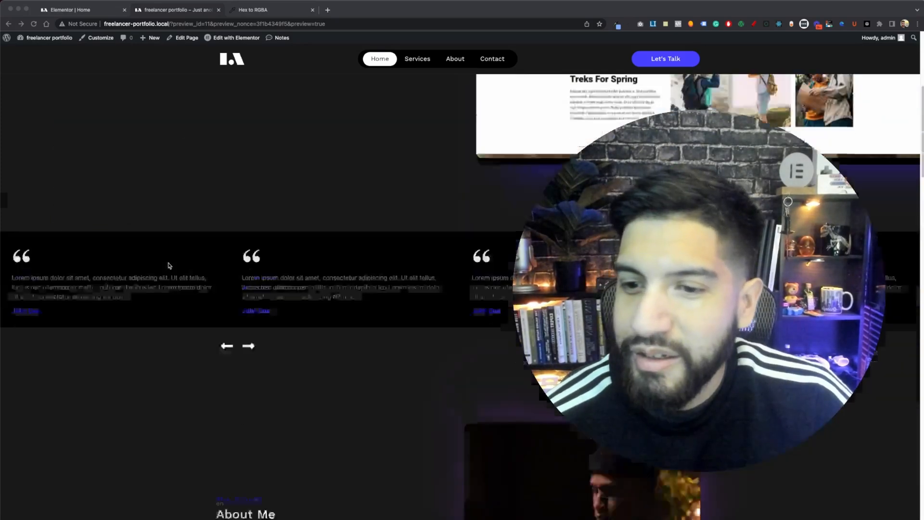
{"action": "scroll", "scroll_direction": "down", "scroll_amount": 3}
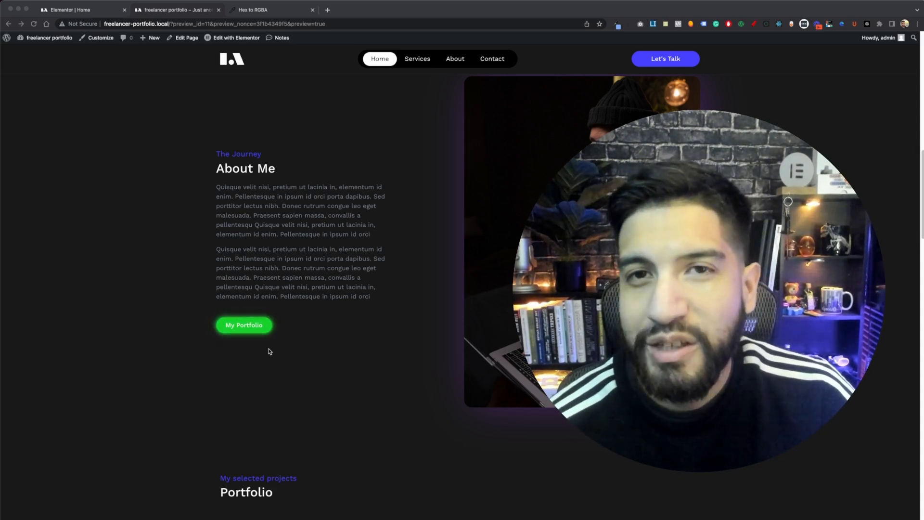
{"action": "left_click", "coordinate": [236, 38]}
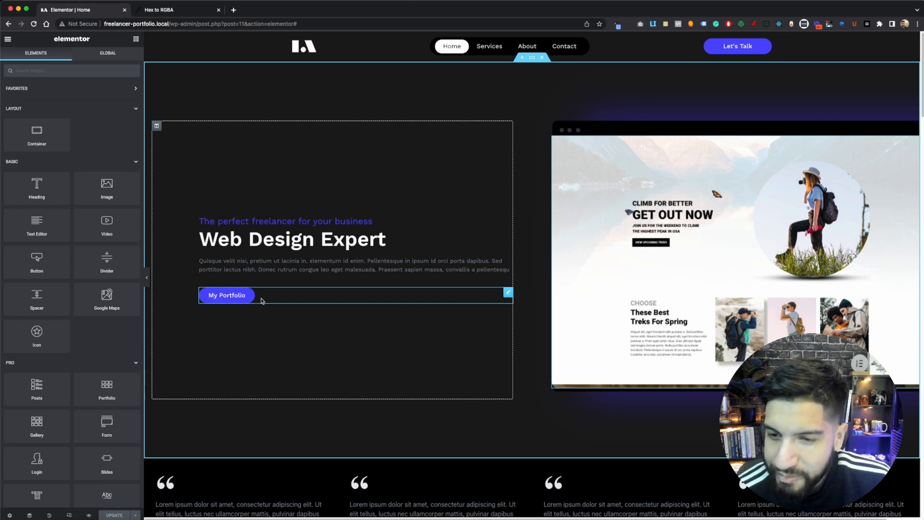
- Select the hero My Portfolio button and expand its Advanced > Custom CSS section
{"action": "left_click", "coordinate": [119, 58]}
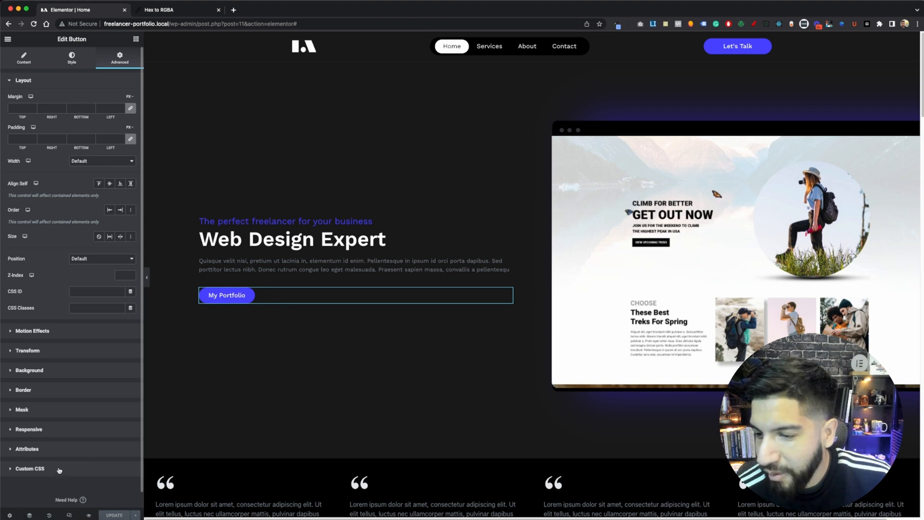
{"action": "left_click", "coordinate": [27, 469]}
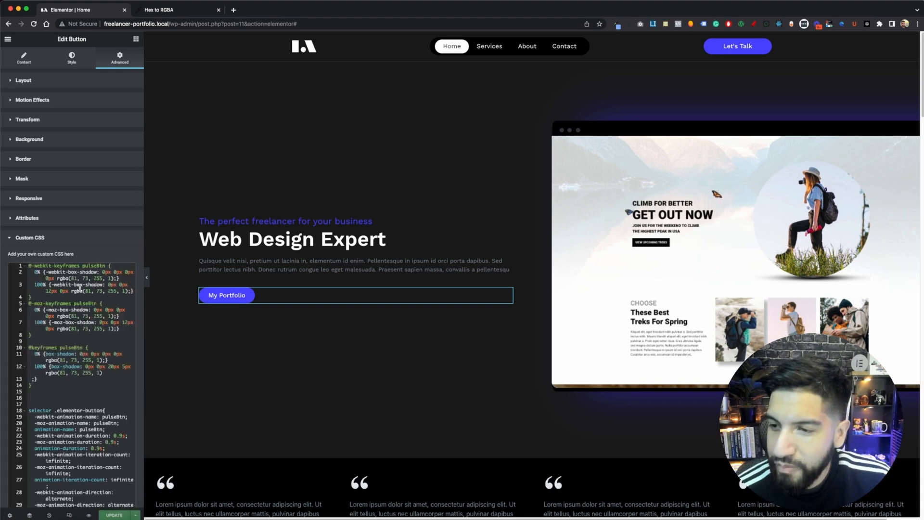
- Scroll through the pulseBtn keyframes and blue glow animation rule in Custom CSS
{"action": "scroll", "scroll_direction": "down", "scroll_amount": 3}
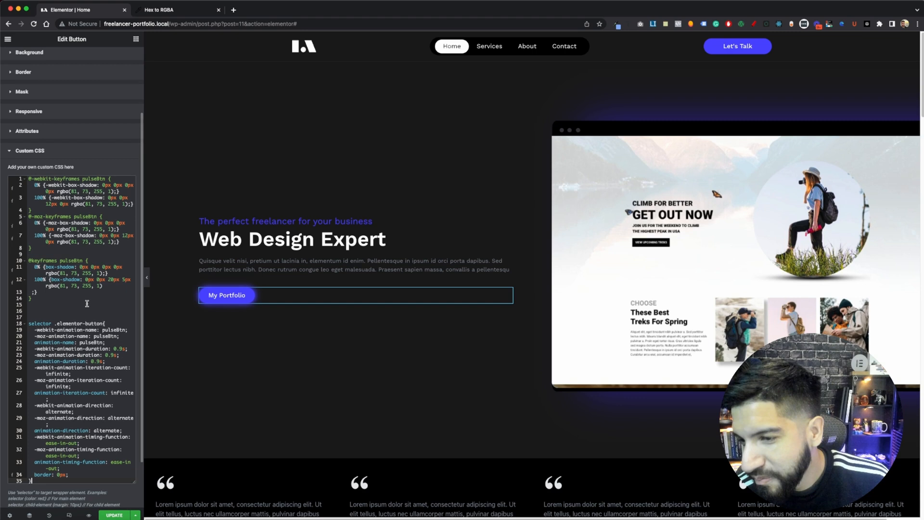
{"action": "scroll", "scroll_direction": "down", "scroll_amount": 3}
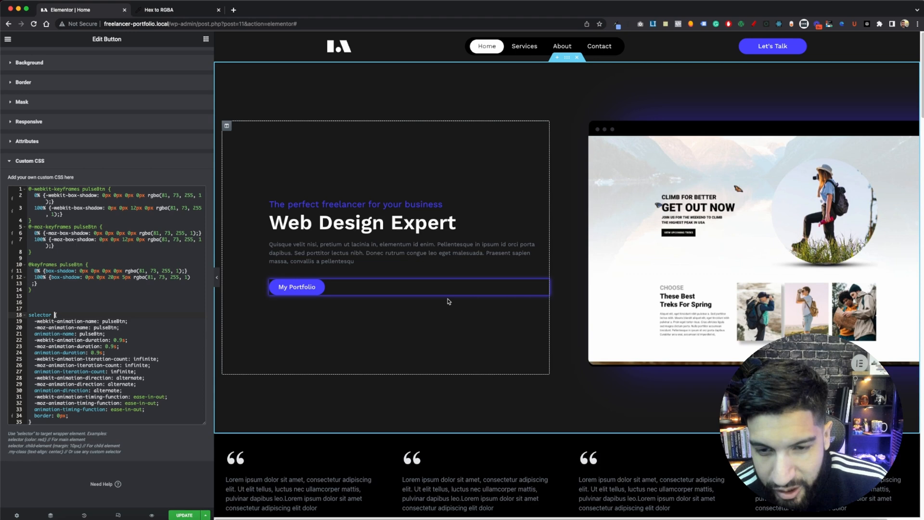
- Enter the selector .elementor-button on line 18 of the pulse rule
{"action": "type", "text": ".elementor-button"}
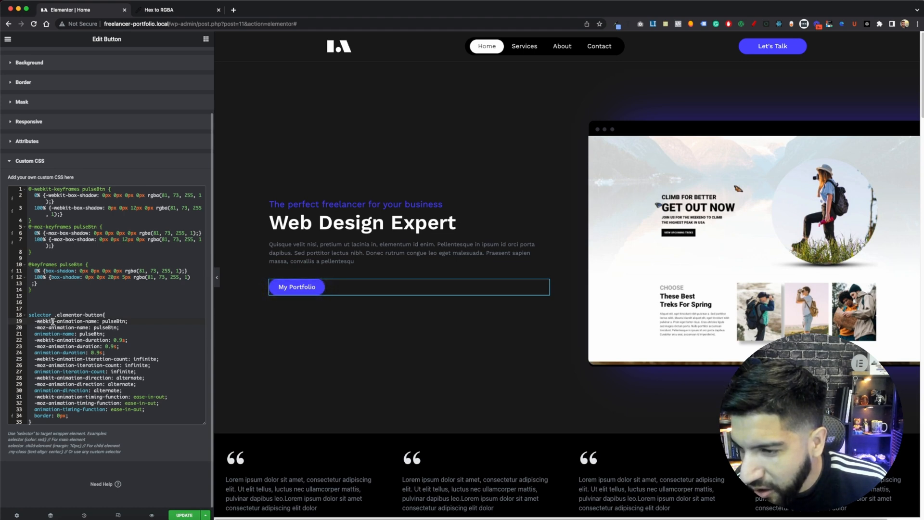
{"action": "mouse_move", "coordinate": [63, 329]}
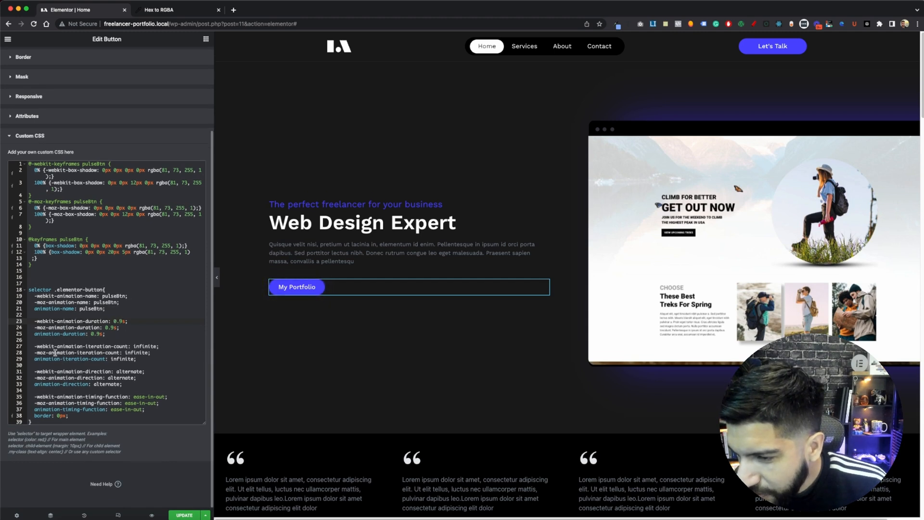
{"action": "mouse_move", "coordinate": [64, 353]}
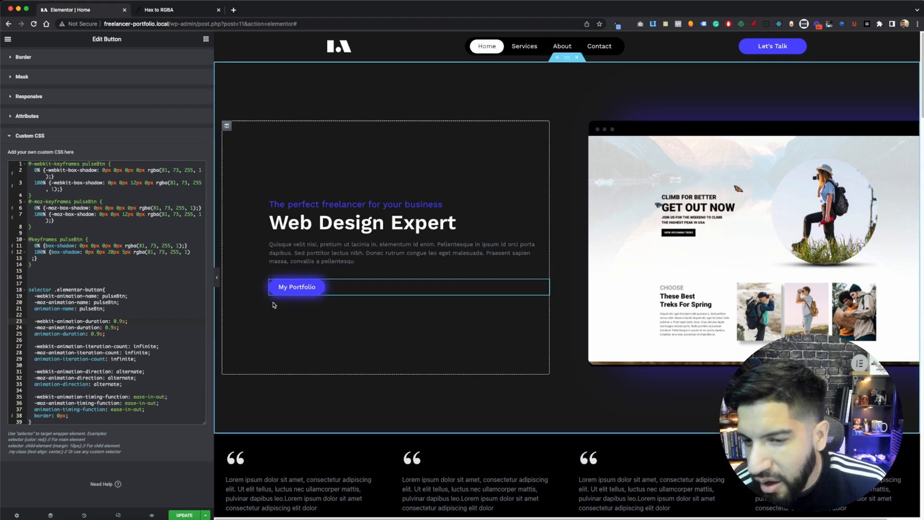
{"action": "mouse_move", "coordinate": [292, 301]}
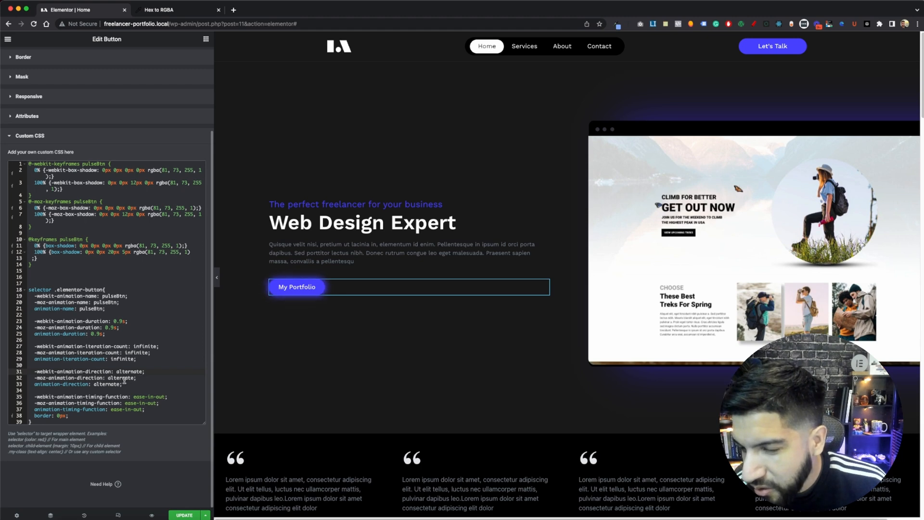
{"action": "mouse_move", "coordinate": [161, 389]}
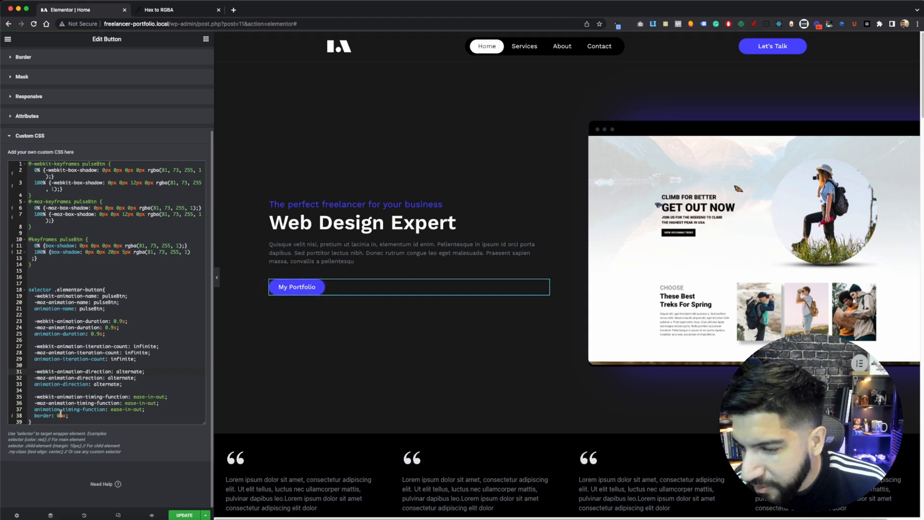
{"action": "mouse_move", "coordinate": [95, 416]}
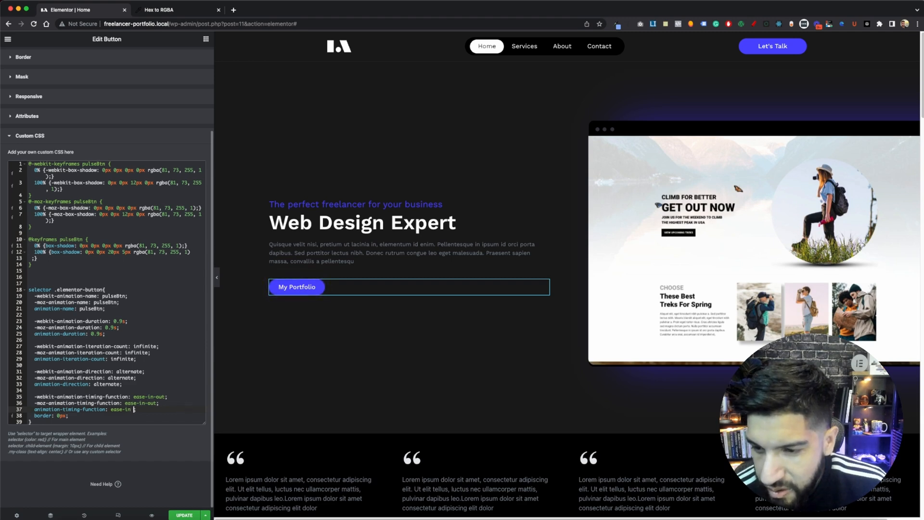
- Drop the zero border and convert brand blue #5149FF to rgba(81, 73, 255, 1)
{"action": "type", "text": "x"}
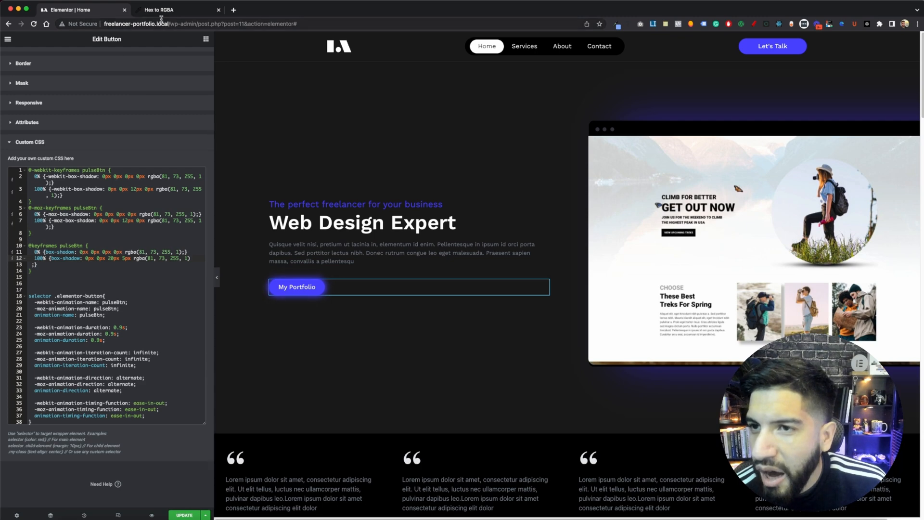
{"action": "left_click", "coordinate": [163, 9]}
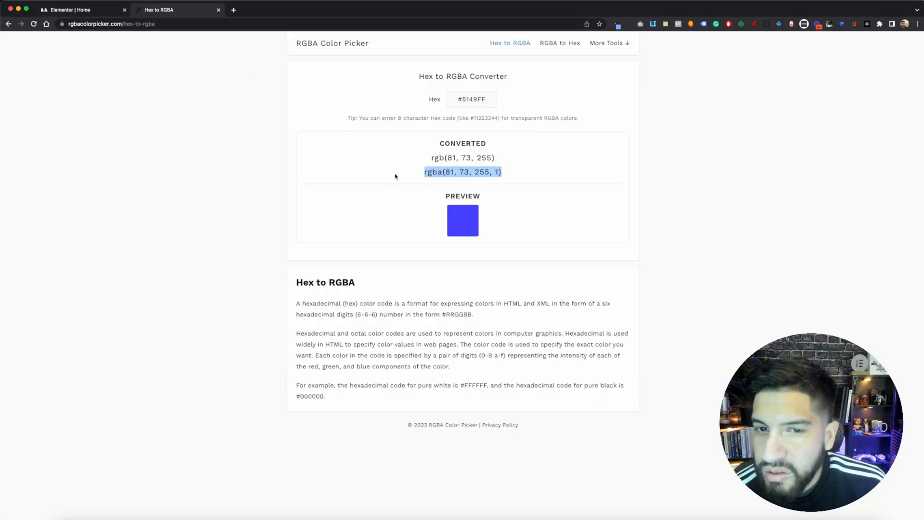
{"action": "left_click", "coordinate": [472, 99]}
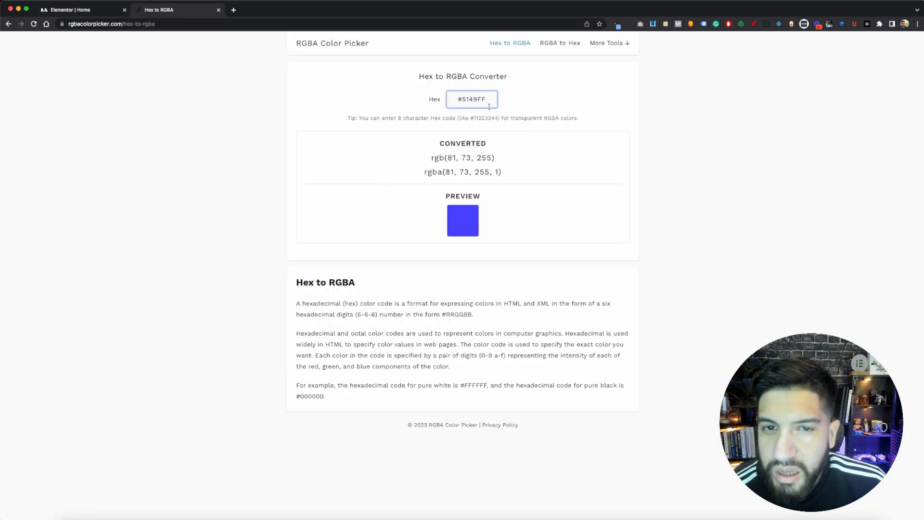
{"action": "left_click", "coordinate": [73, 10]}
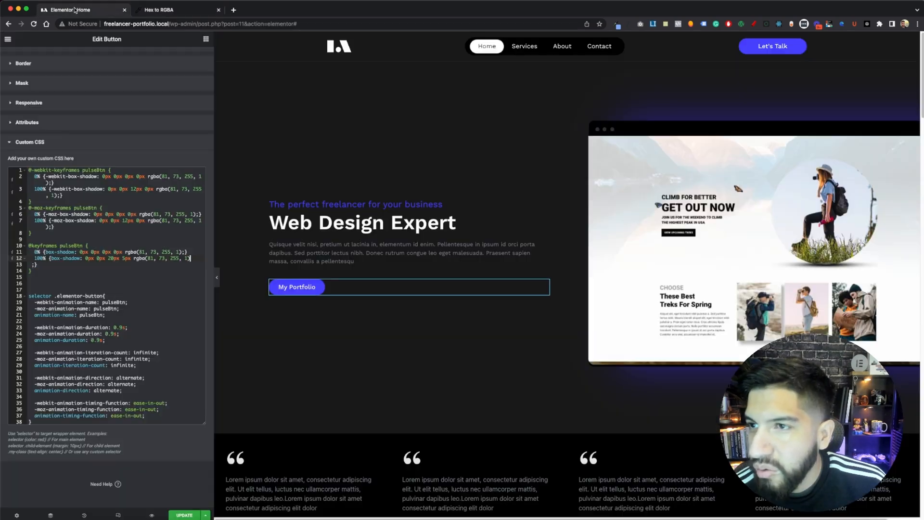
- Duplicate the My Portfolio button and select the copy's pink background hex code
{"action": "scroll", "scroll_direction": "down", "scroll_amount": 3}
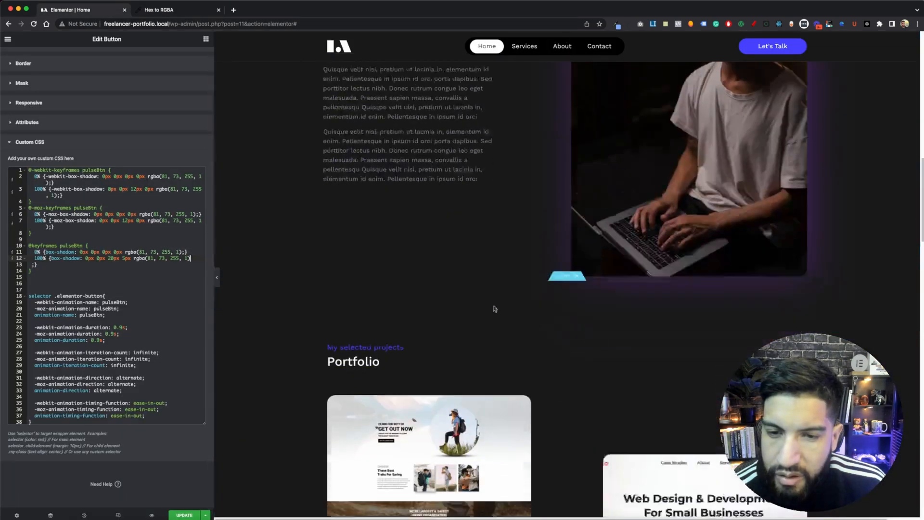
{"action": "right_click", "coordinate": [297, 231]}
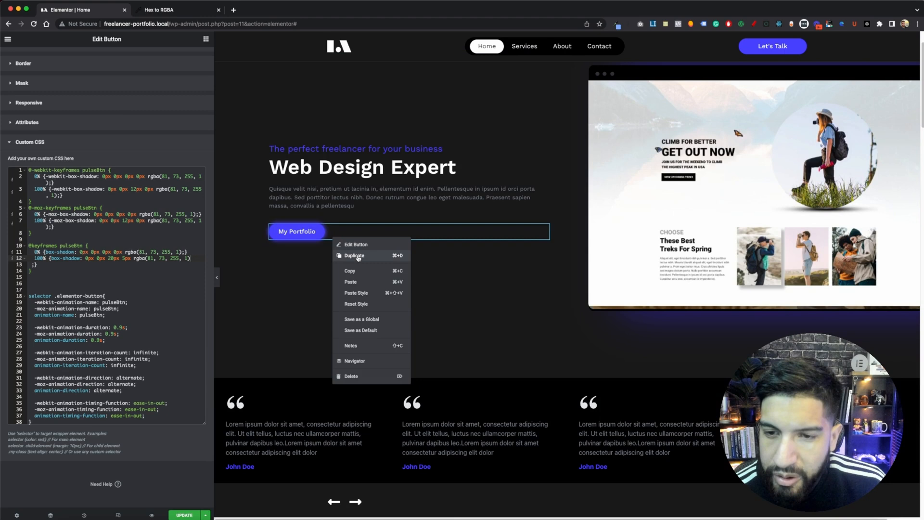
{"action": "left_click", "coordinate": [355, 256]}
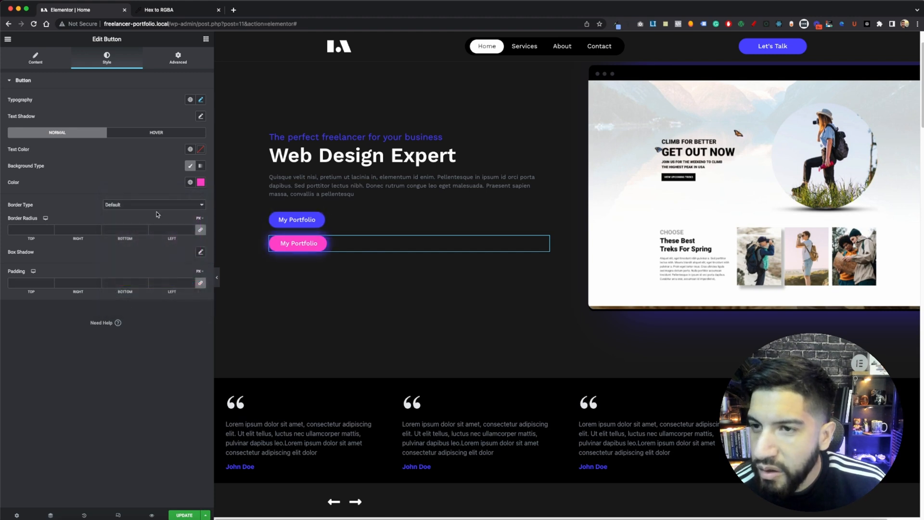
{"action": "left_click", "coordinate": [201, 182]}
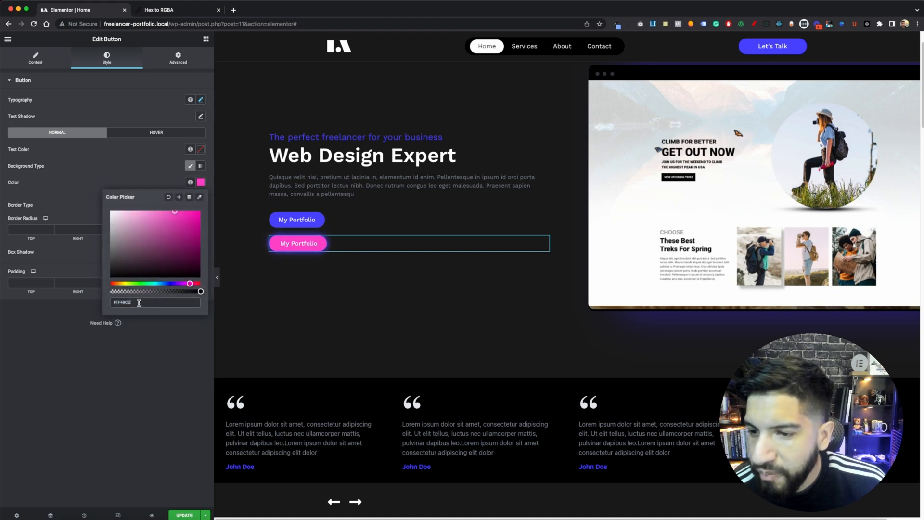
{"action": "left_click", "coordinate": [149, 175]}
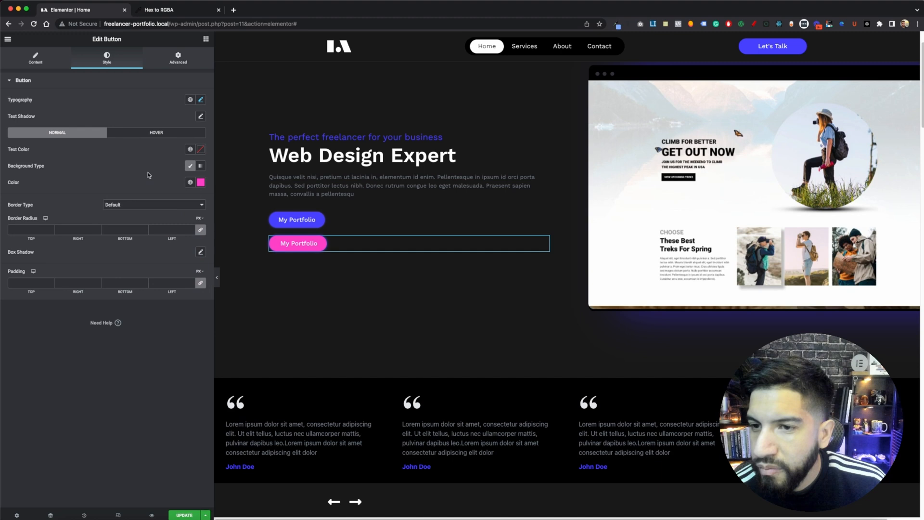
- Enter #FF49CE in the Hex to RGBA converter to get rgba(255, 73, 206, 1)
{"action": "left_click", "coordinate": [161, 9]}
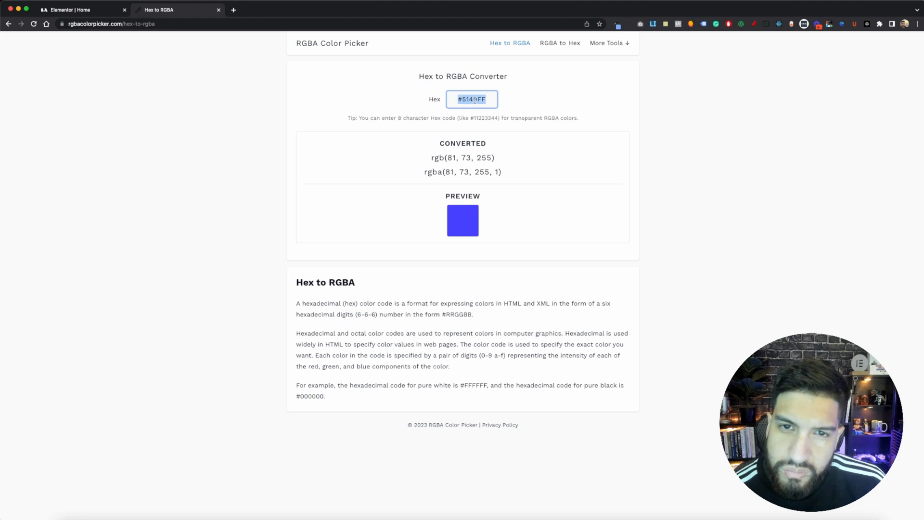
{"action": "type", "text": "#FF49CE"}
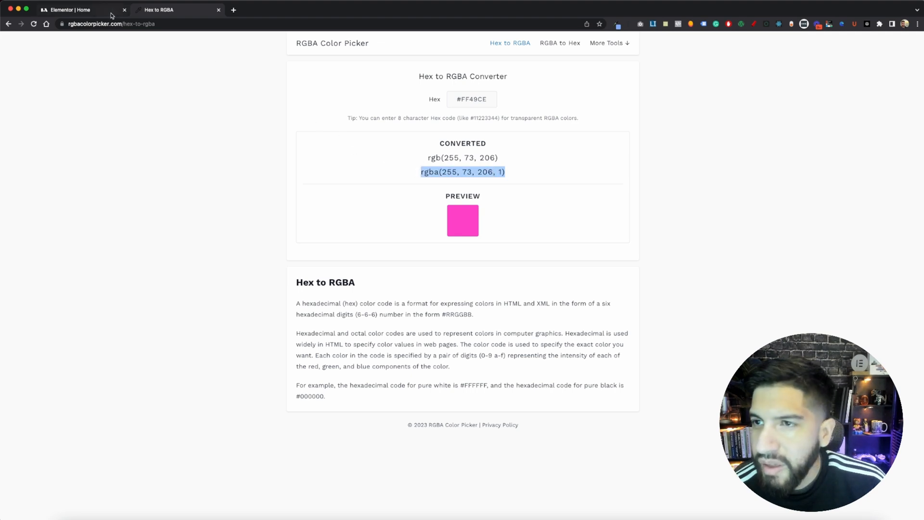
- Back in Elementor, expand the pink button's Advanced > Custom CSS section
{"action": "left_click", "coordinate": [67, 9]}
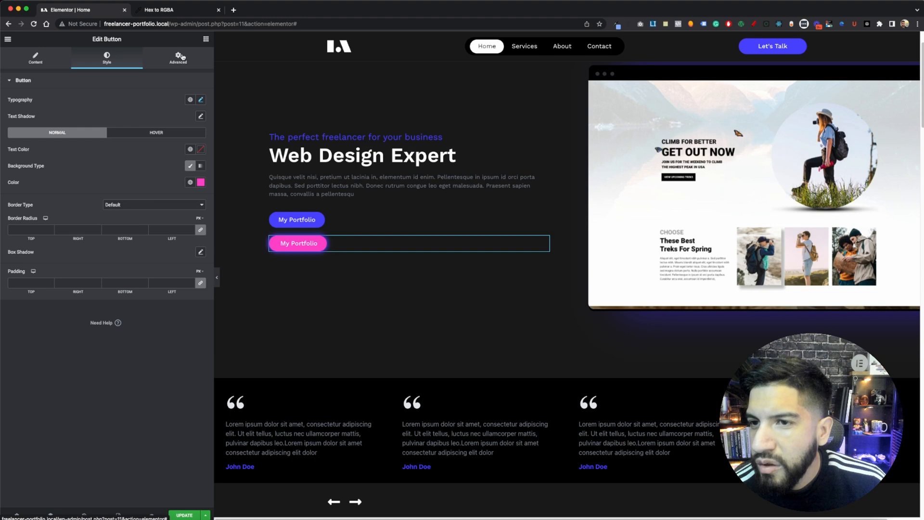
{"action": "left_click", "coordinate": [178, 57]}
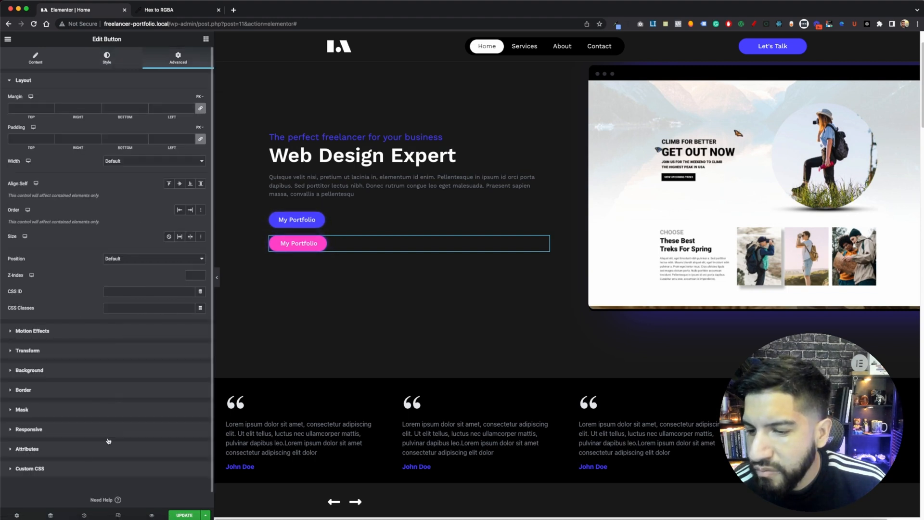
{"action": "left_click", "coordinate": [30, 469]}
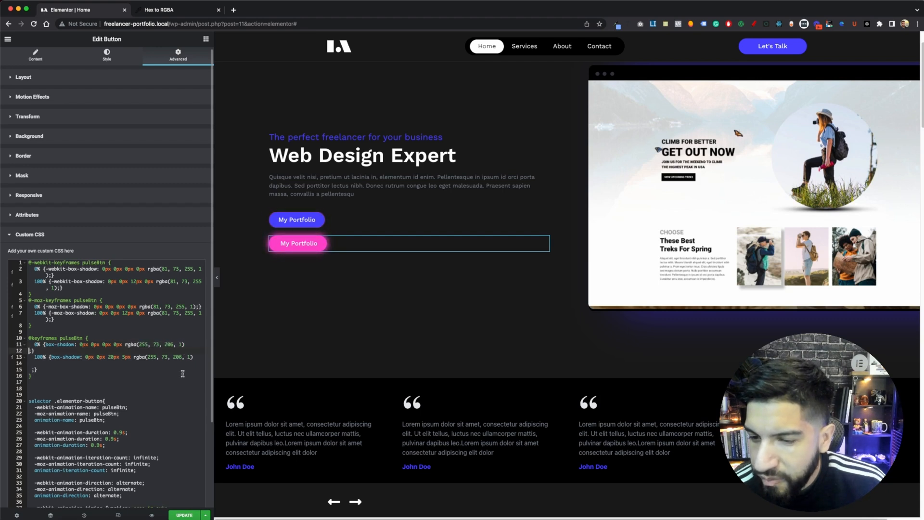
{"action": "mouse_move", "coordinate": [167, 366]}
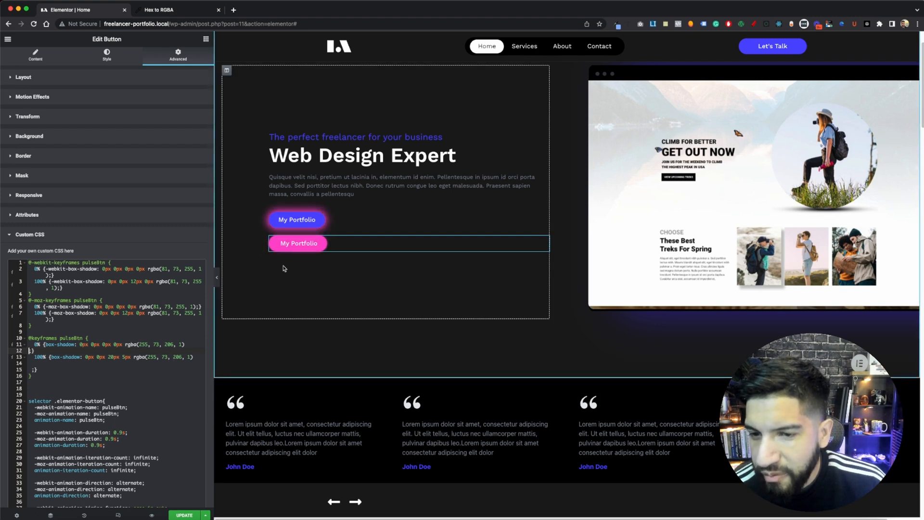
{"action": "mouse_move", "coordinate": [272, 274]}
{"action": "type", "text": "1"}
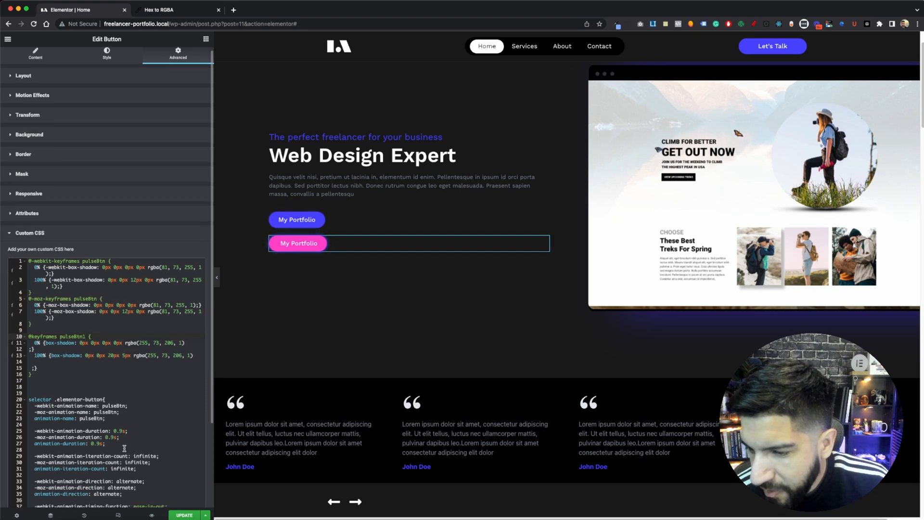
{"action": "scroll", "scroll_direction": "down", "scroll_amount": 3}
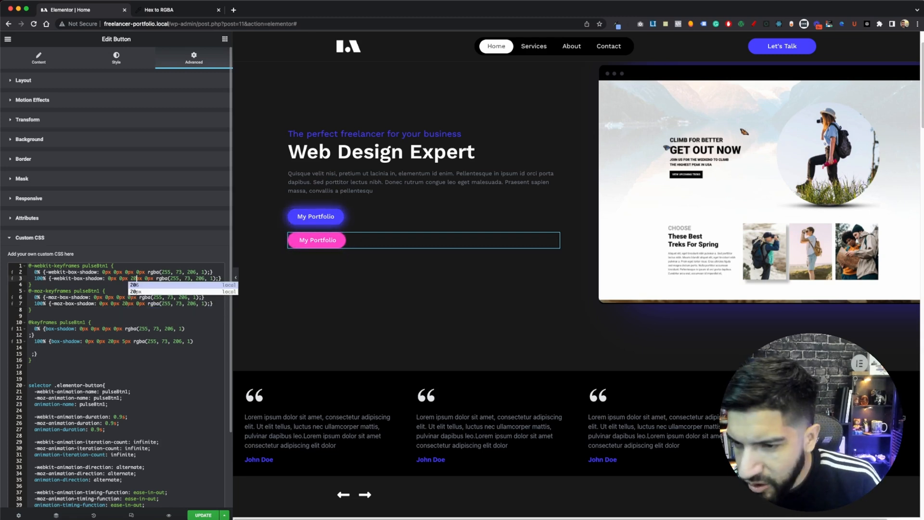
- Finish the 20px 5px pink glow in the webkit and moz 100% keyframes
{"action": "left_click", "coordinate": [147, 279]}
{"action": "type", "text": "5"}
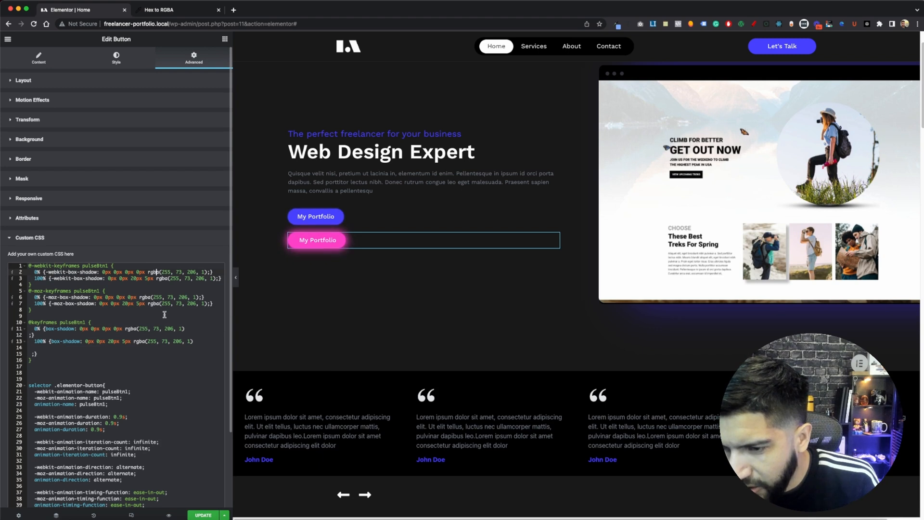
{"action": "scroll", "scroll_direction": "down", "scroll_amount": 3}
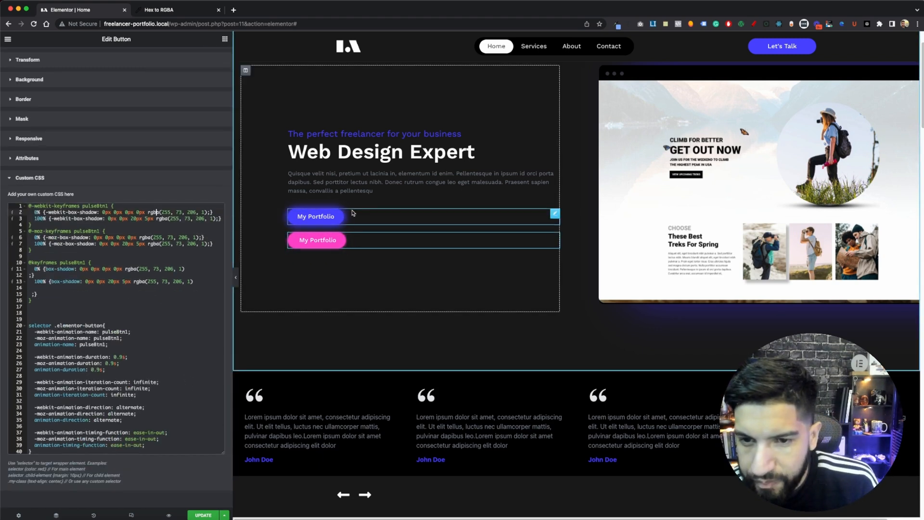
- Make both My Portfolio buttons inline width with a 17px gap, then save and preview
{"action": "left_click", "coordinate": [193, 57]}
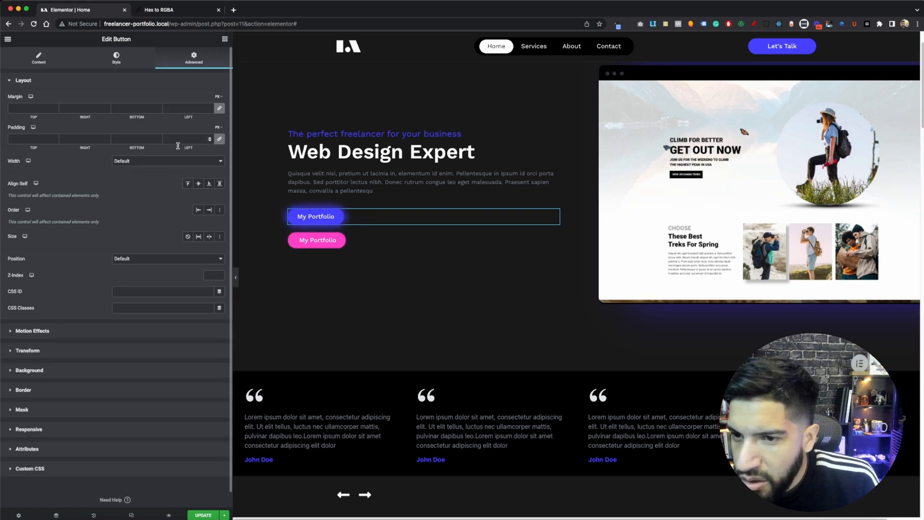
{"action": "left_click", "coordinate": [168, 161]}
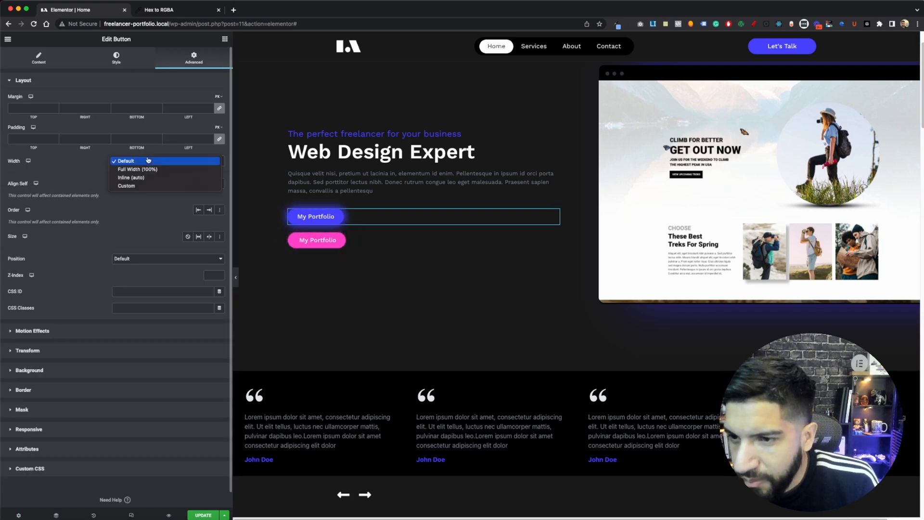
{"action": "left_click", "coordinate": [131, 177]}
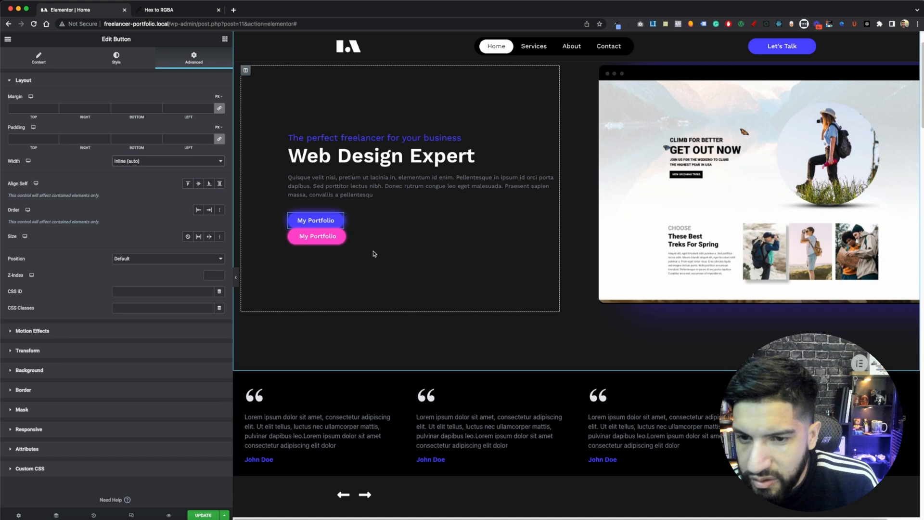
{"action": "left_click", "coordinate": [168, 161]}
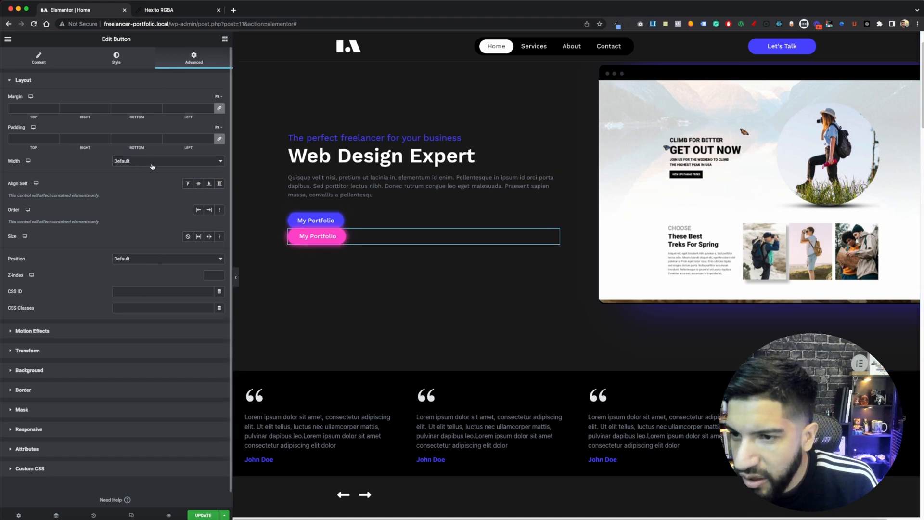
{"action": "left_click", "coordinate": [167, 161]}
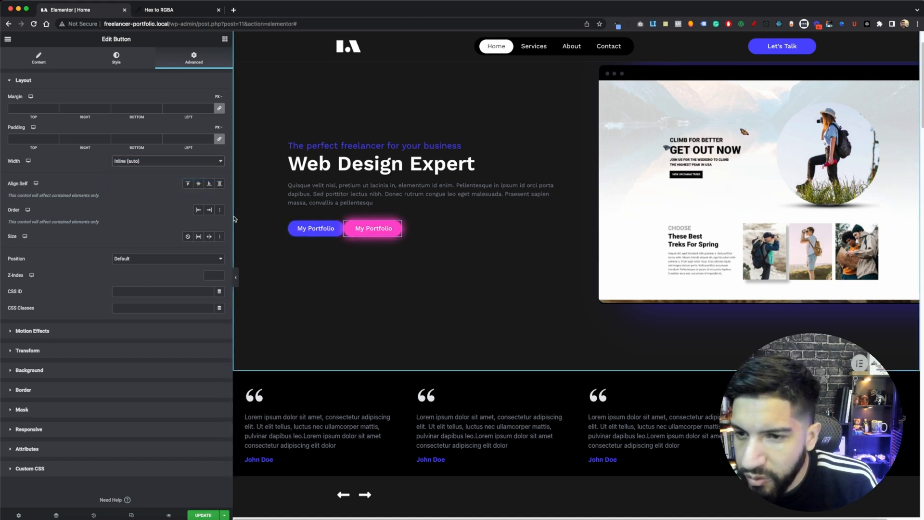
{"action": "mouse_move", "coordinate": [187, 423]}
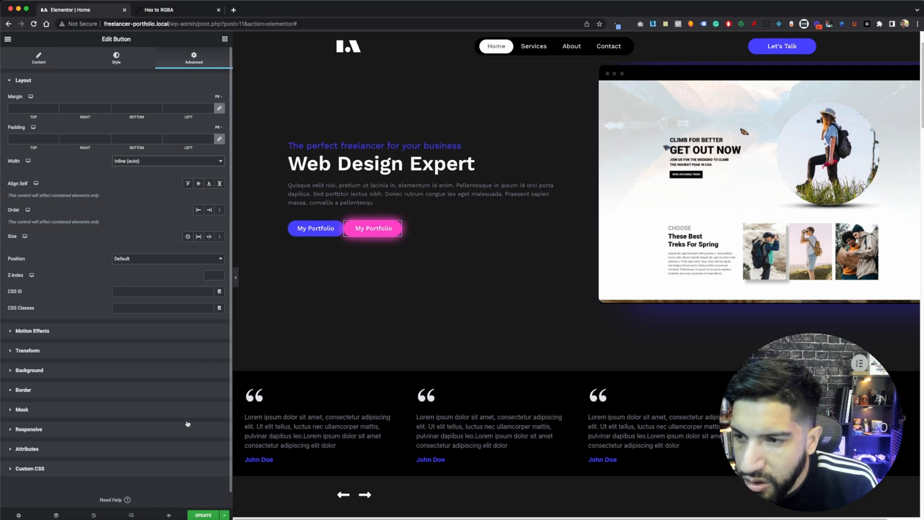
{"action": "mouse_move", "coordinate": [213, 103]}
{"action": "type", "text": "17"}
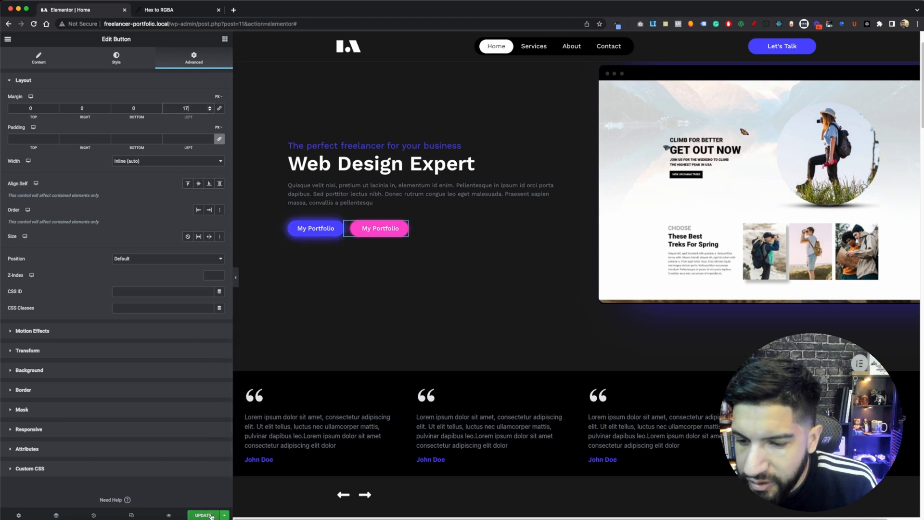
{"action": "left_click", "coordinate": [205, 516]}
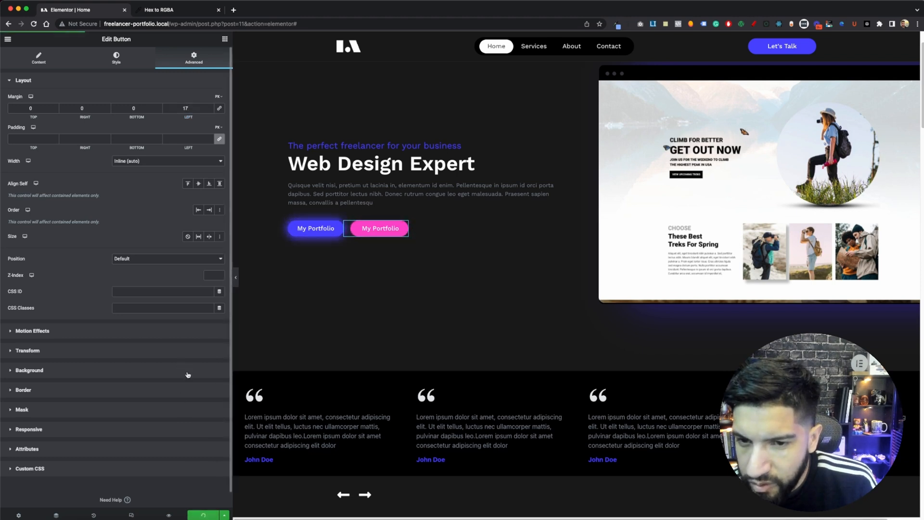
{"action": "mouse_move", "coordinate": [170, 515]}
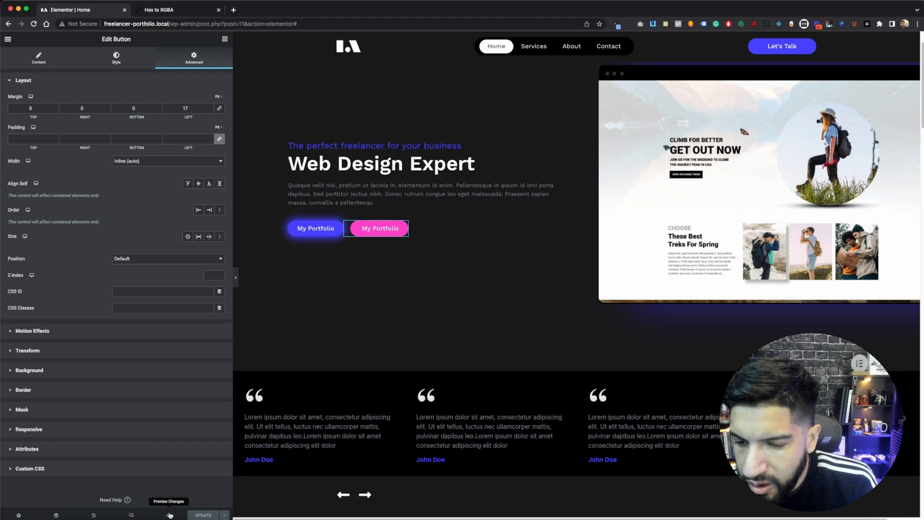
{"action": "left_click", "coordinate": [169, 515]}
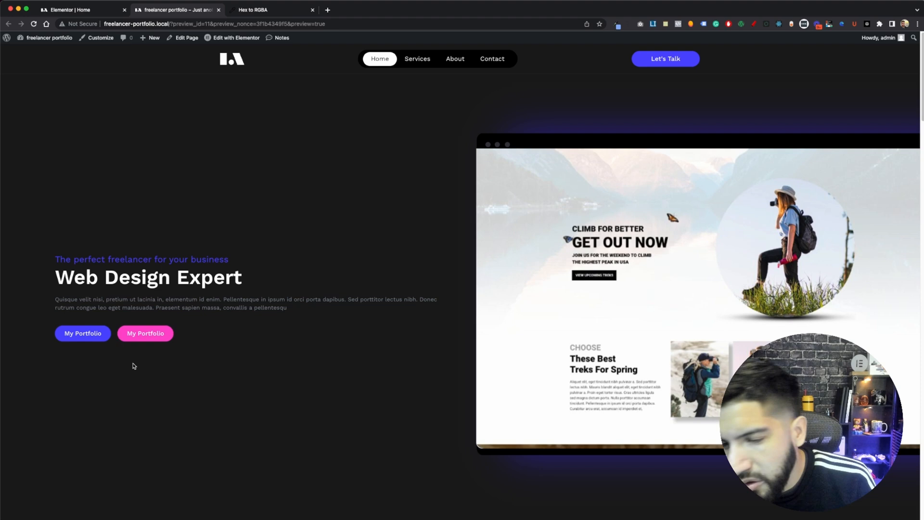
{"action": "mouse_move", "coordinate": [145, 366]}
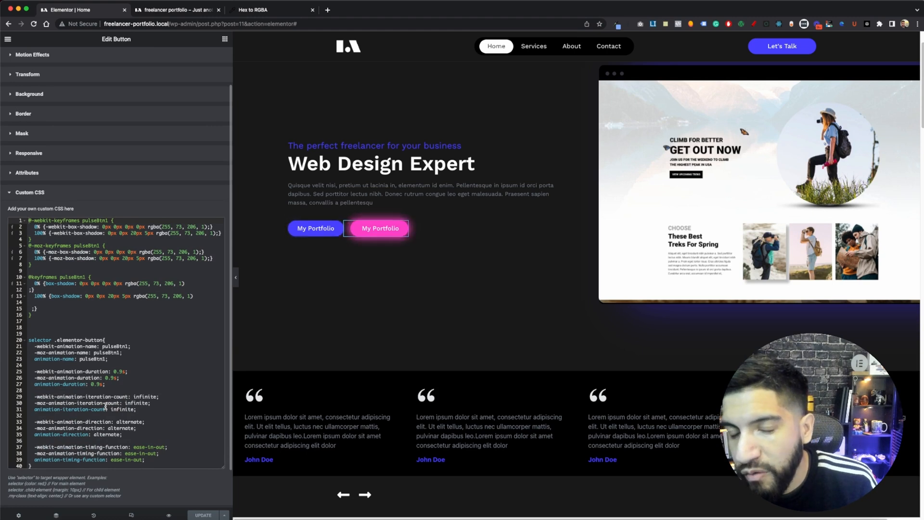
{"action": "mouse_move", "coordinate": [145, 365]}
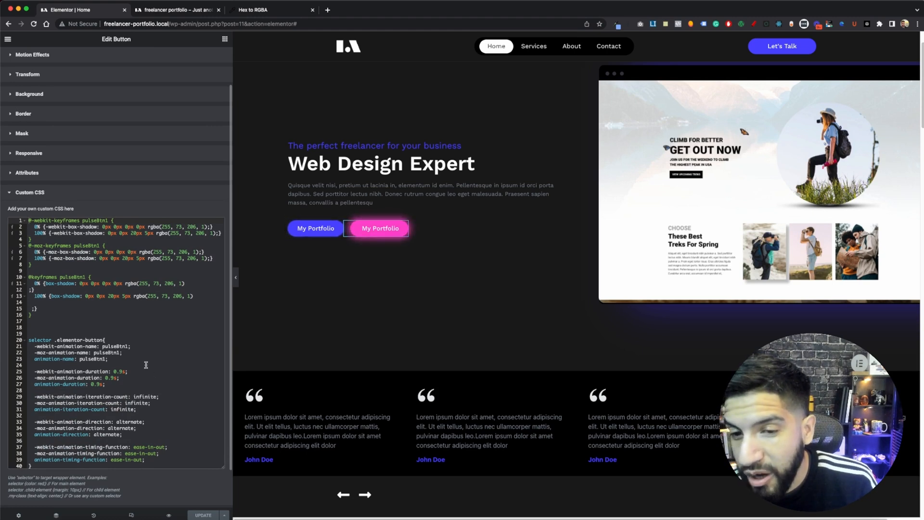
- Duplicate the blue My Portfolio button below the About Me text and reset its width
{"action": "right_click", "coordinate": [380, 229]}
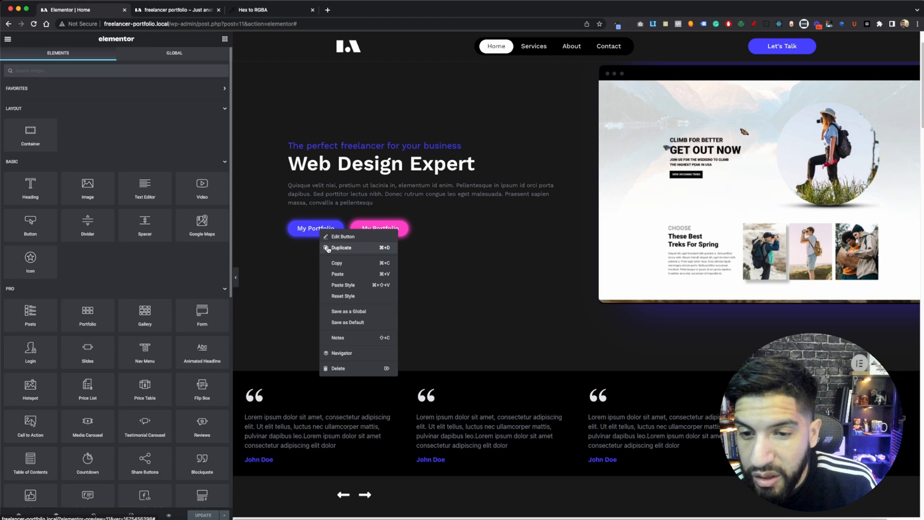
{"action": "left_click", "coordinate": [342, 248]}
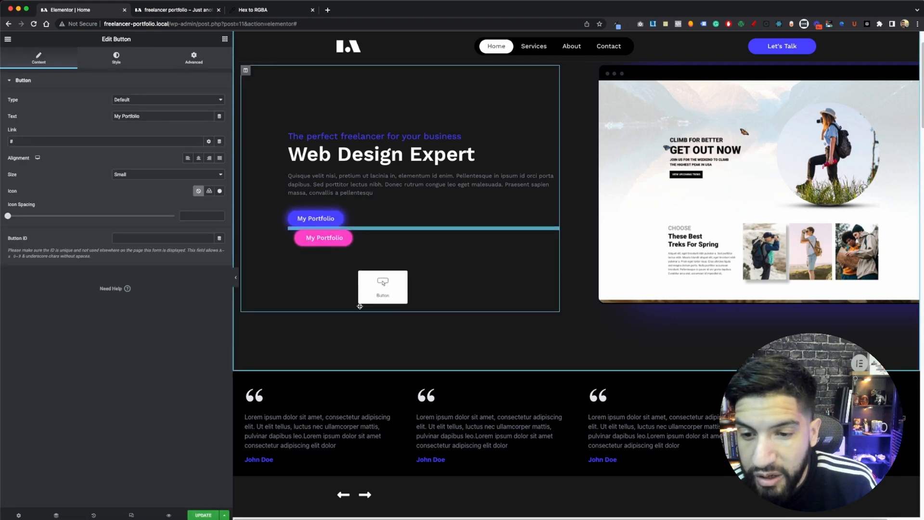
{"action": "scroll", "scroll_direction": "down", "scroll_amount": 3}
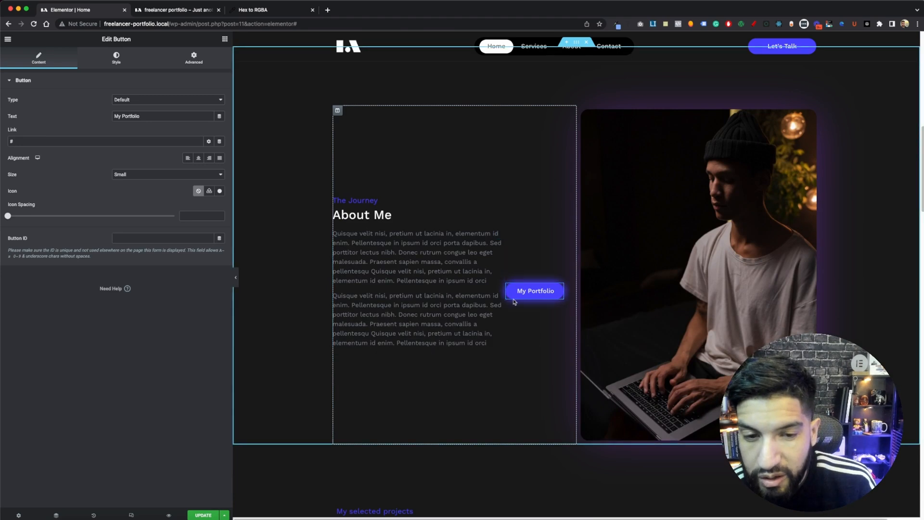
{"action": "left_click", "coordinate": [193, 58]}
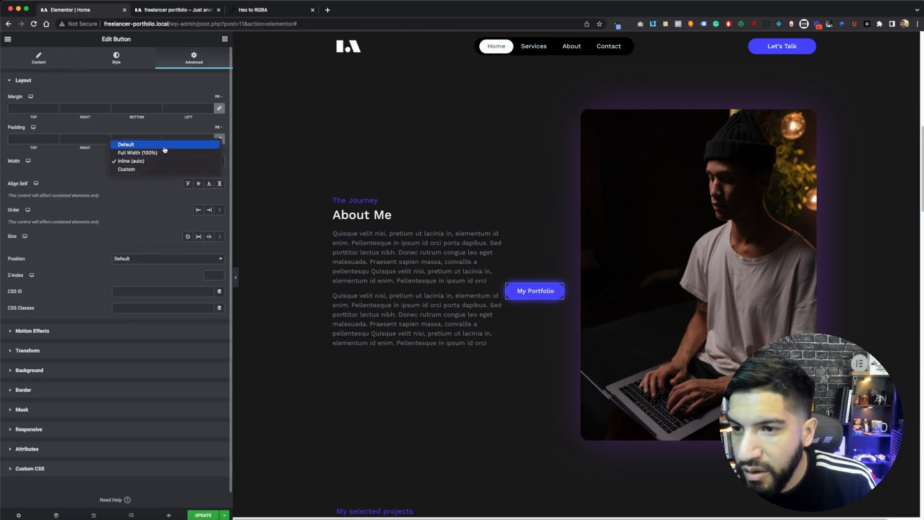
{"action": "left_click", "coordinate": [125, 145]}
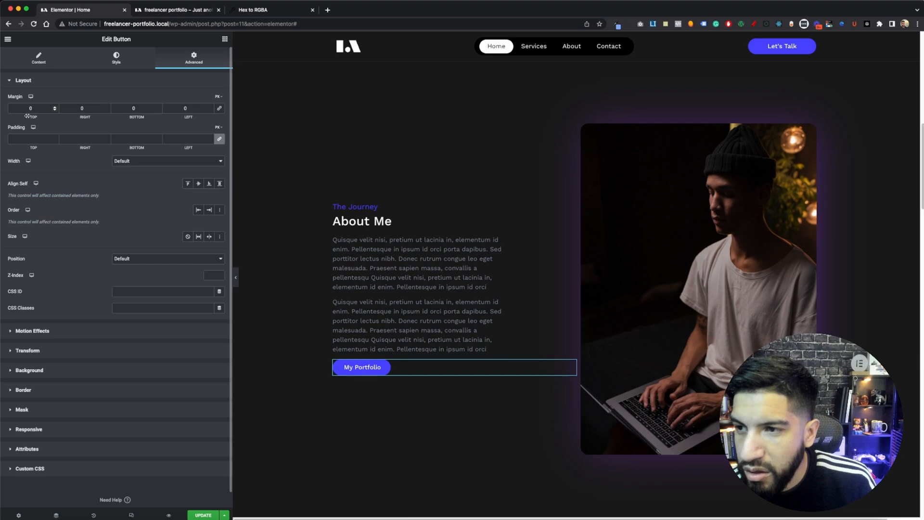
- Set the About Me button copy's top margin to 27 and return to the hero
{"action": "type", "text": "27"}
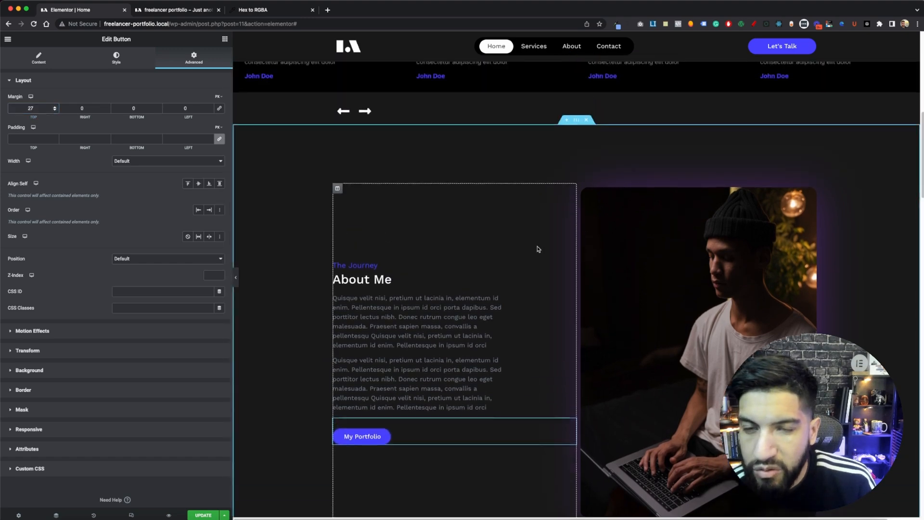
{"action": "scroll", "scroll_direction": "down", "scroll_amount": 3}
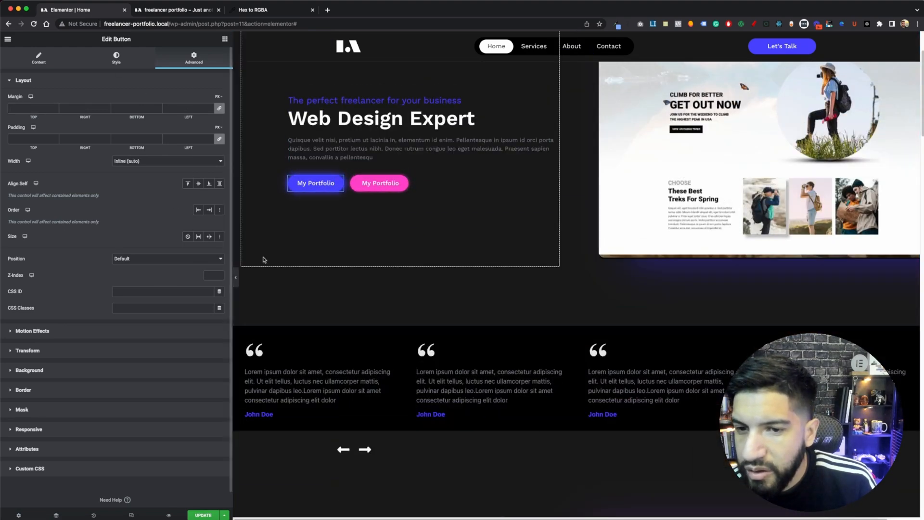
{"action": "scroll", "scroll_direction": "down", "scroll_amount": 3}
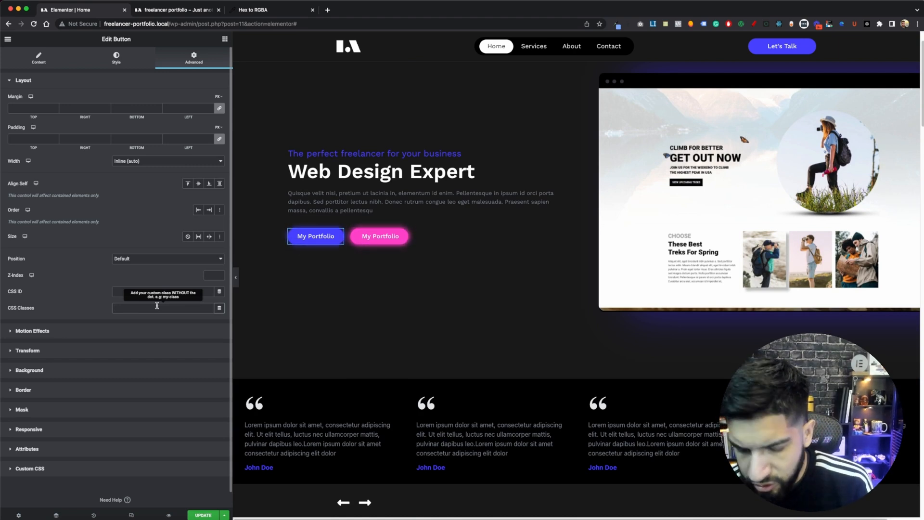
- Give the hero blue button the glow-btn CSS class and expand its Custom CSS section
{"action": "type", "text": "glow-btn"}
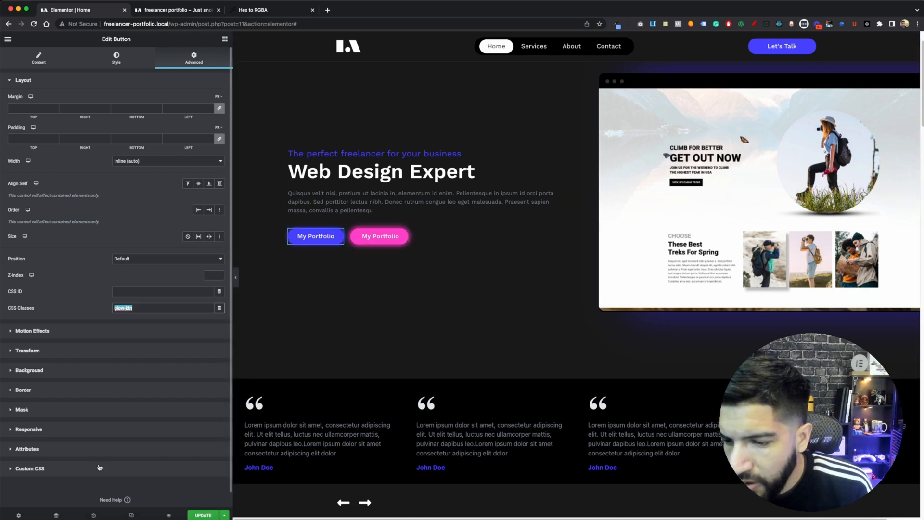
{"action": "left_click", "coordinate": [26, 469]}
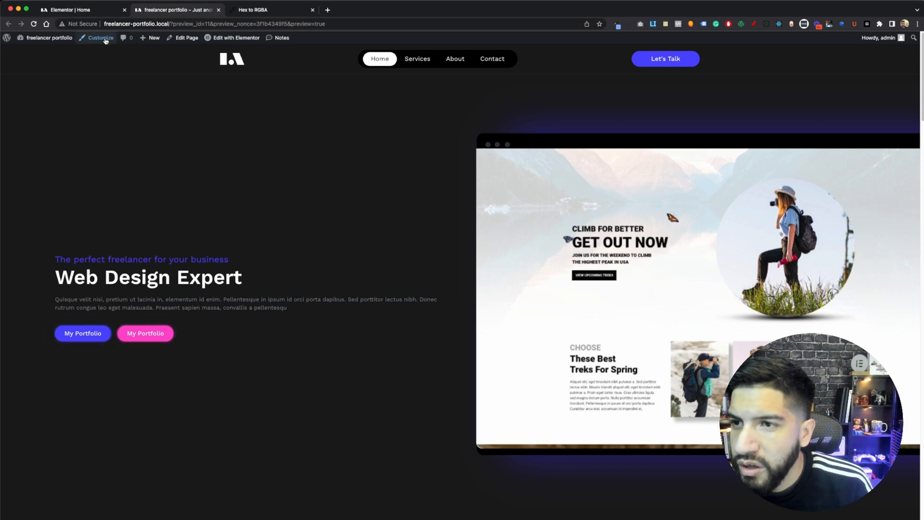
- Open the site Customizer and carry the blue button's pulseBtn CSS over from Elementor
{"action": "left_click", "coordinate": [100, 38]}
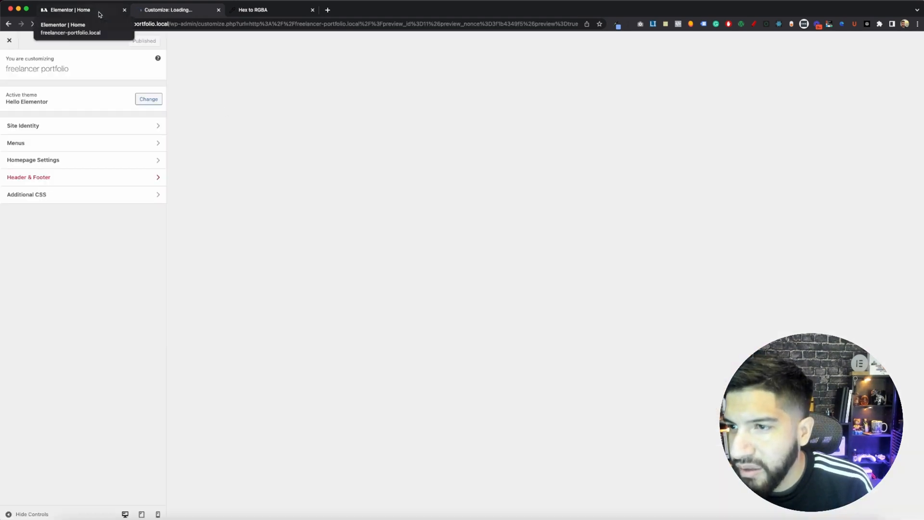
{"action": "left_click", "coordinate": [72, 10]}
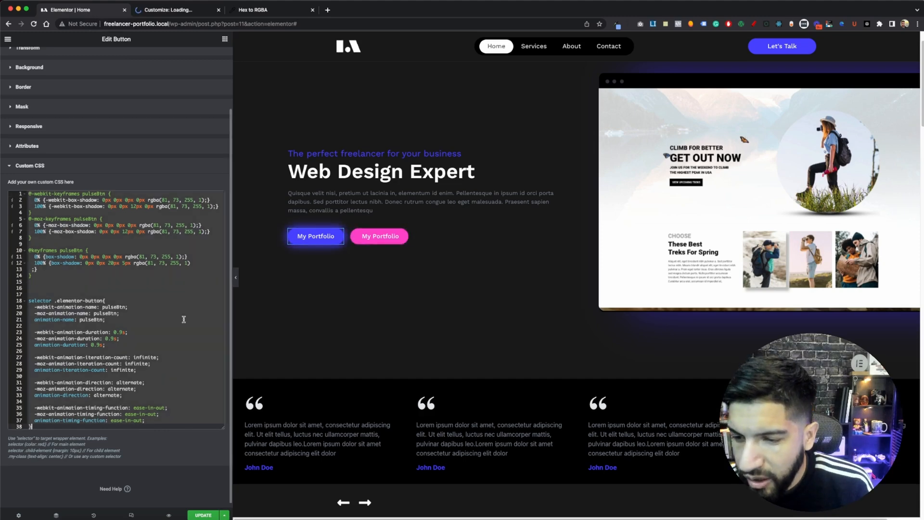
{"action": "left_click", "coordinate": [168, 10]}
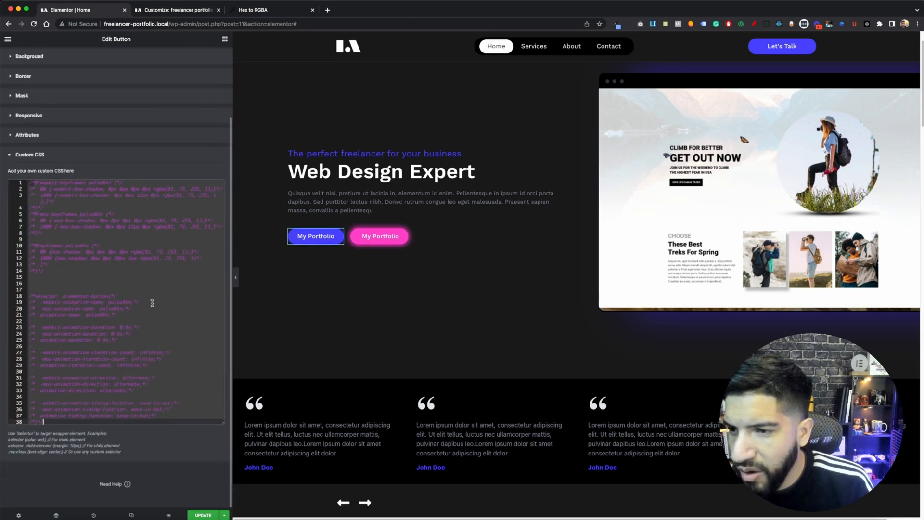
{"action": "left_click", "coordinate": [177, 10]}
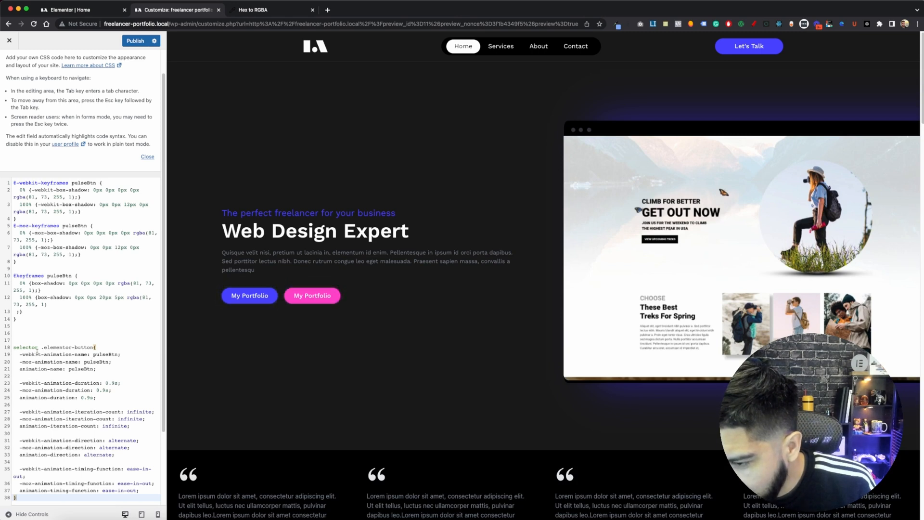
- Replace 'selector' with .glow-btn in the pasted Additional CSS and publish it
{"action": "double_click", "coordinate": [25, 347]}
{"action": "type", "text": ".glow-btn"}
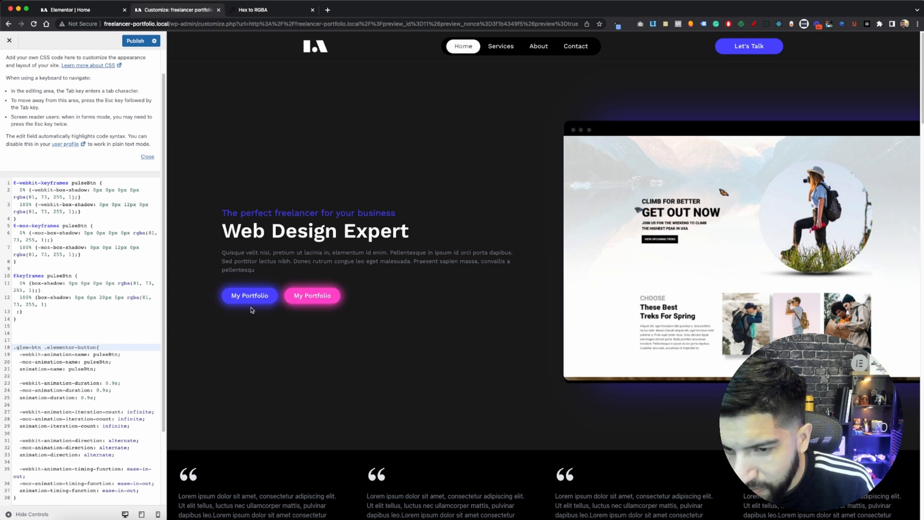
{"action": "scroll", "scroll_direction": "down", "scroll_amount": 3}
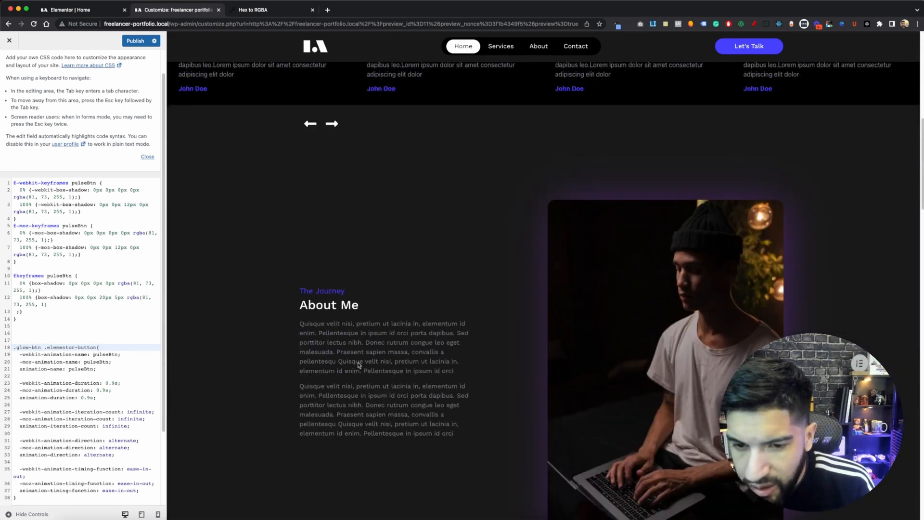
{"action": "scroll", "scroll_direction": "down", "scroll_amount": 3}
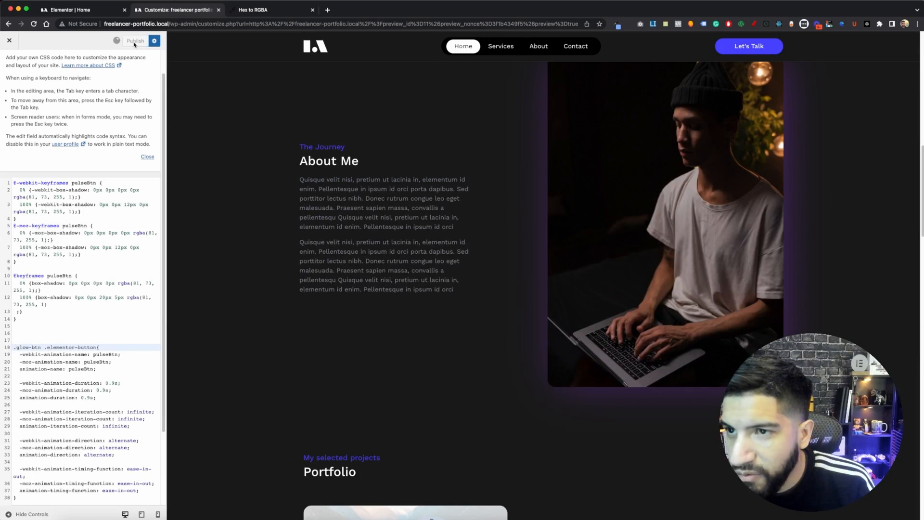
{"action": "left_click", "coordinate": [136, 40]}
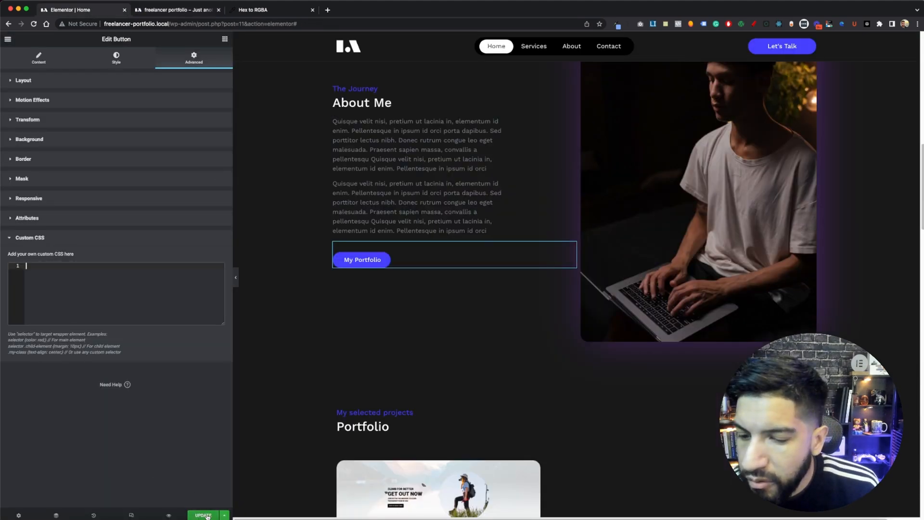
- Save the page with the button's Custom CSS cleared and view the live preview
{"action": "left_click", "coordinate": [206, 515]}
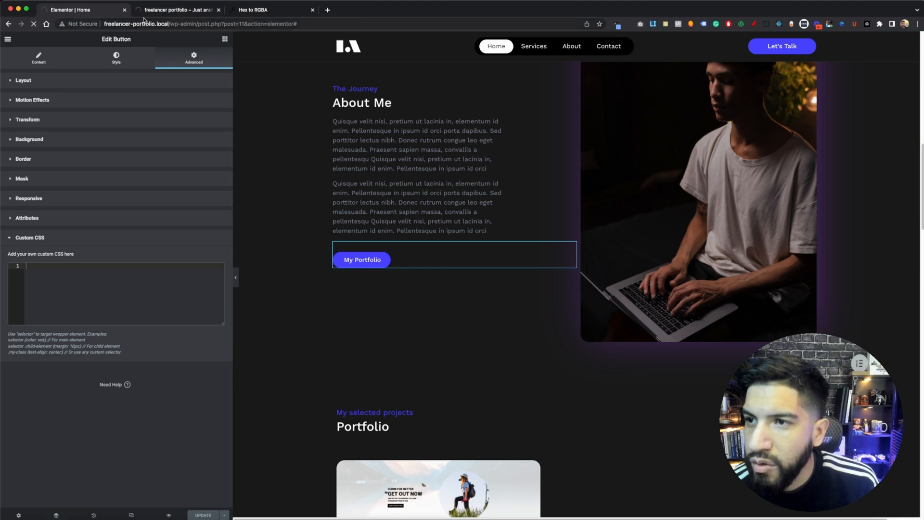
{"action": "left_click", "coordinate": [176, 9]}
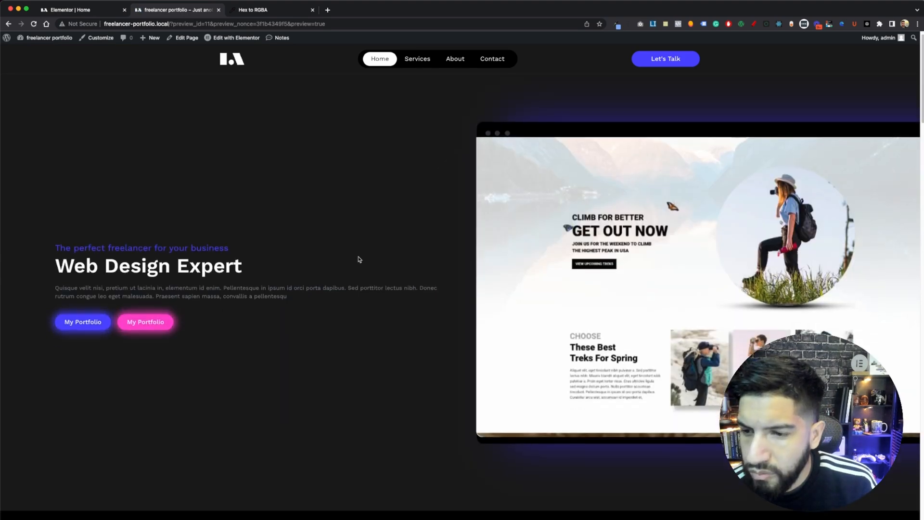
{"action": "scroll", "scroll_direction": "down", "scroll_amount": 3}
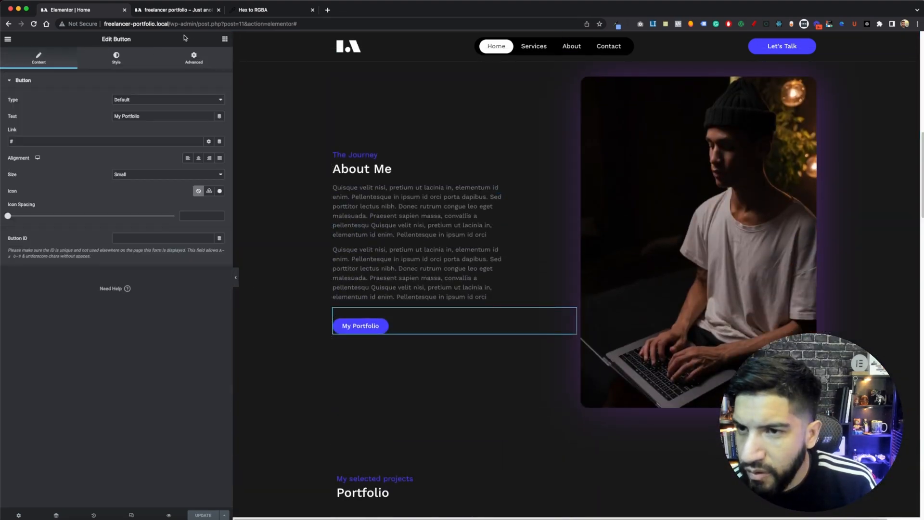
- Add the glow-btn CSS class to the About Me My Portfolio button
{"action": "left_click", "coordinate": [194, 58]}
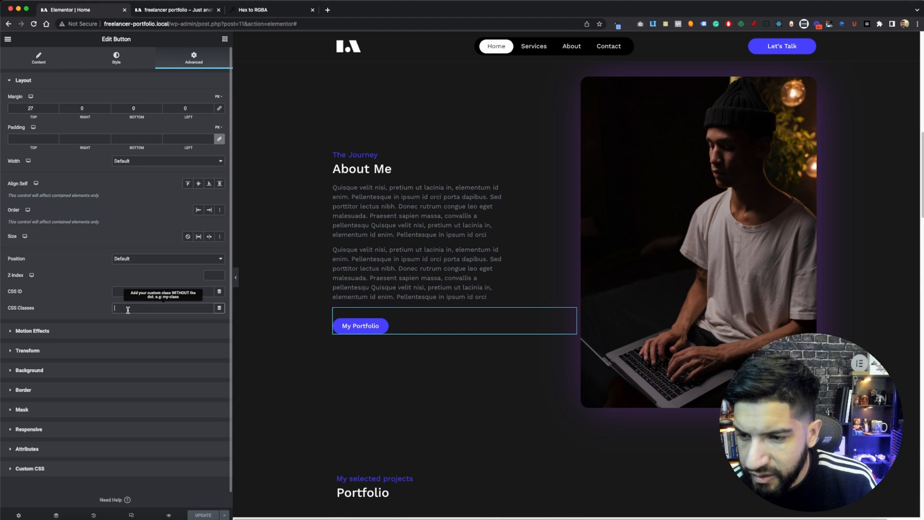
{"action": "type", "text": "glow-btn"}
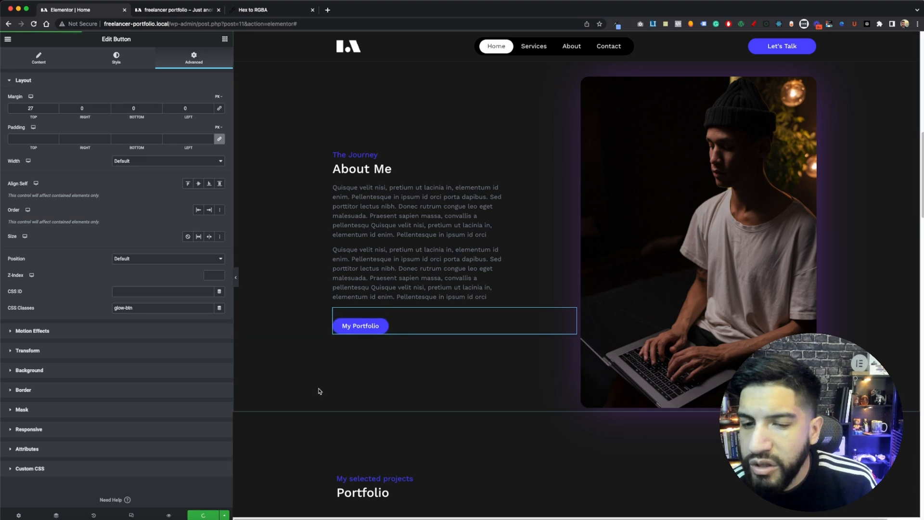
{"action": "mouse_move", "coordinate": [209, 184]}
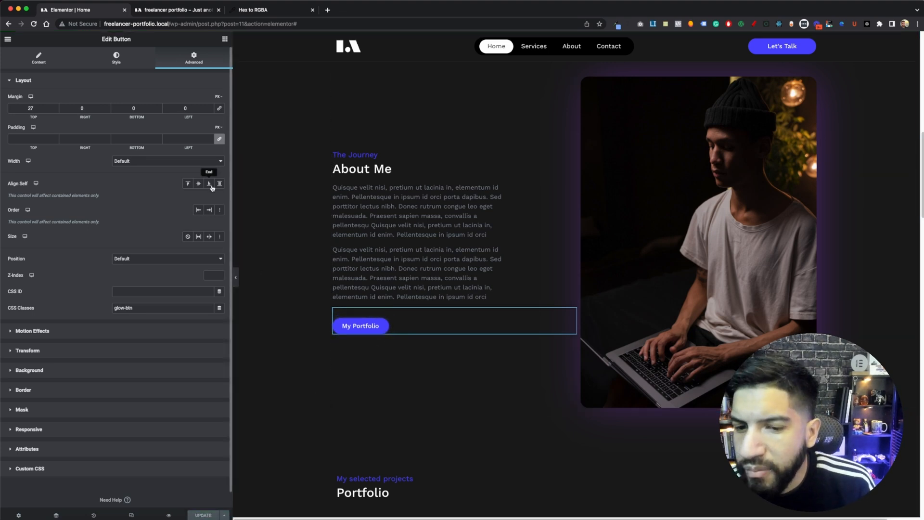
{"action": "scroll", "scroll_direction": "down", "scroll_amount": 3}
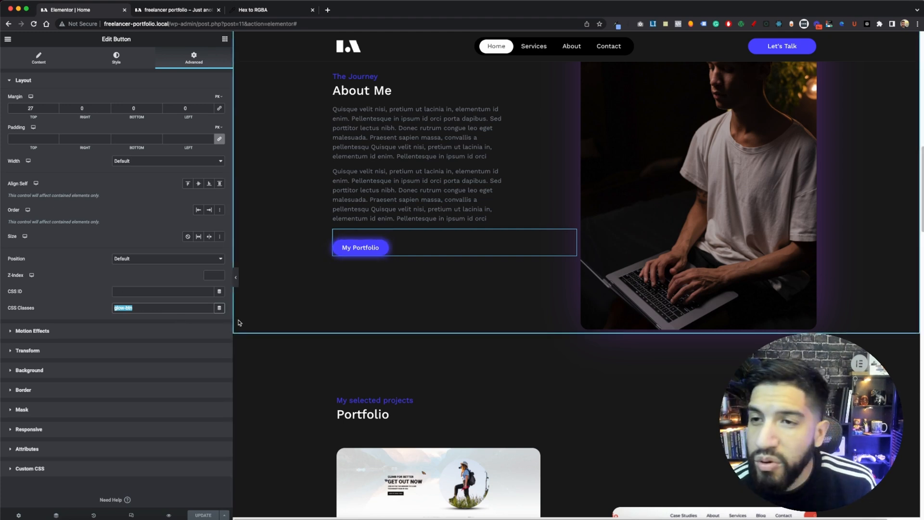
- Refresh the live site preview to see the glowing hero My Portfolio buttons
{"action": "left_click", "coordinate": [175, 10]}
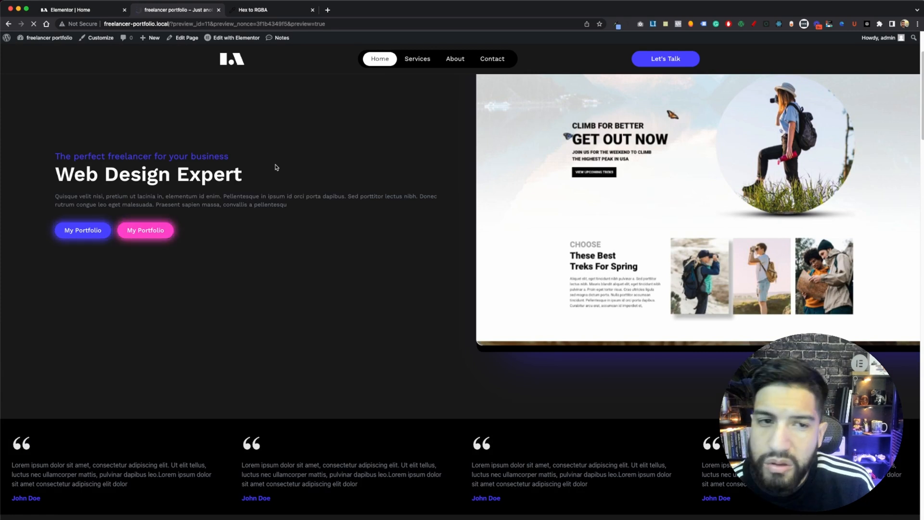
{"action": "mouse_move", "coordinate": [390, 225]}
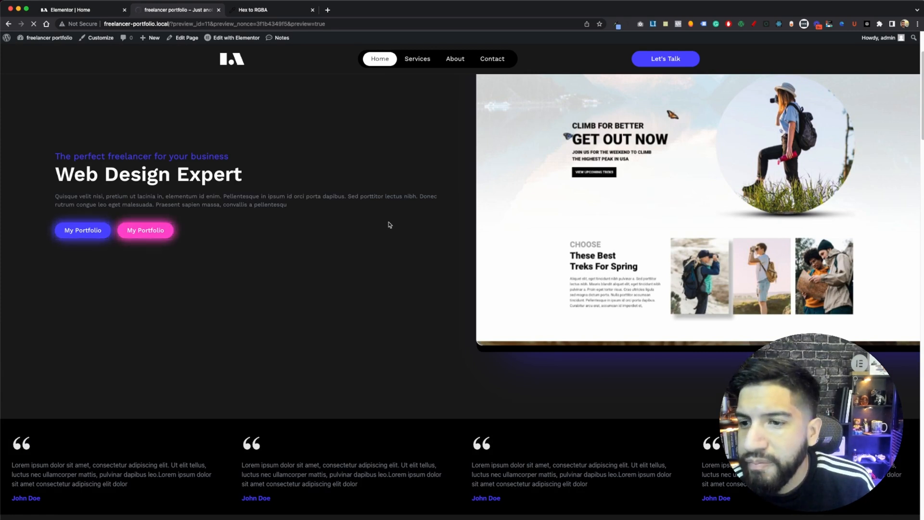
{"action": "mouse_move", "coordinate": [393, 230]}
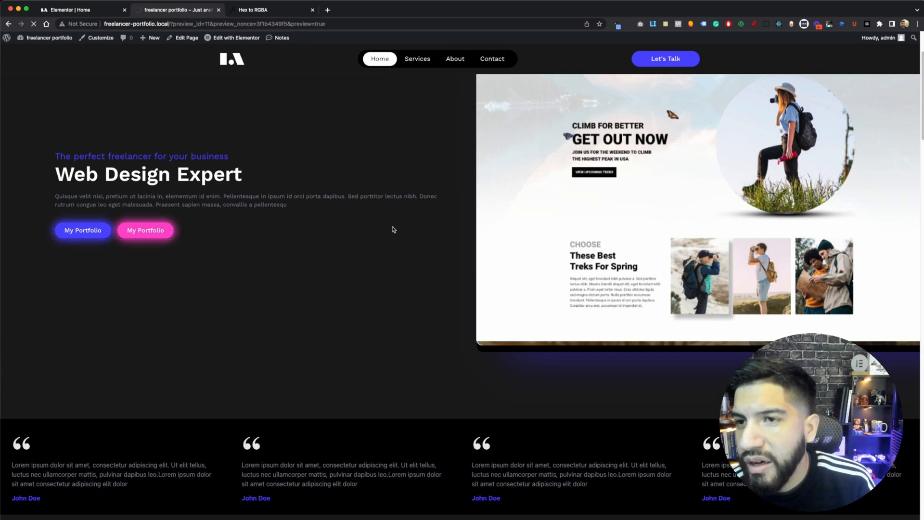